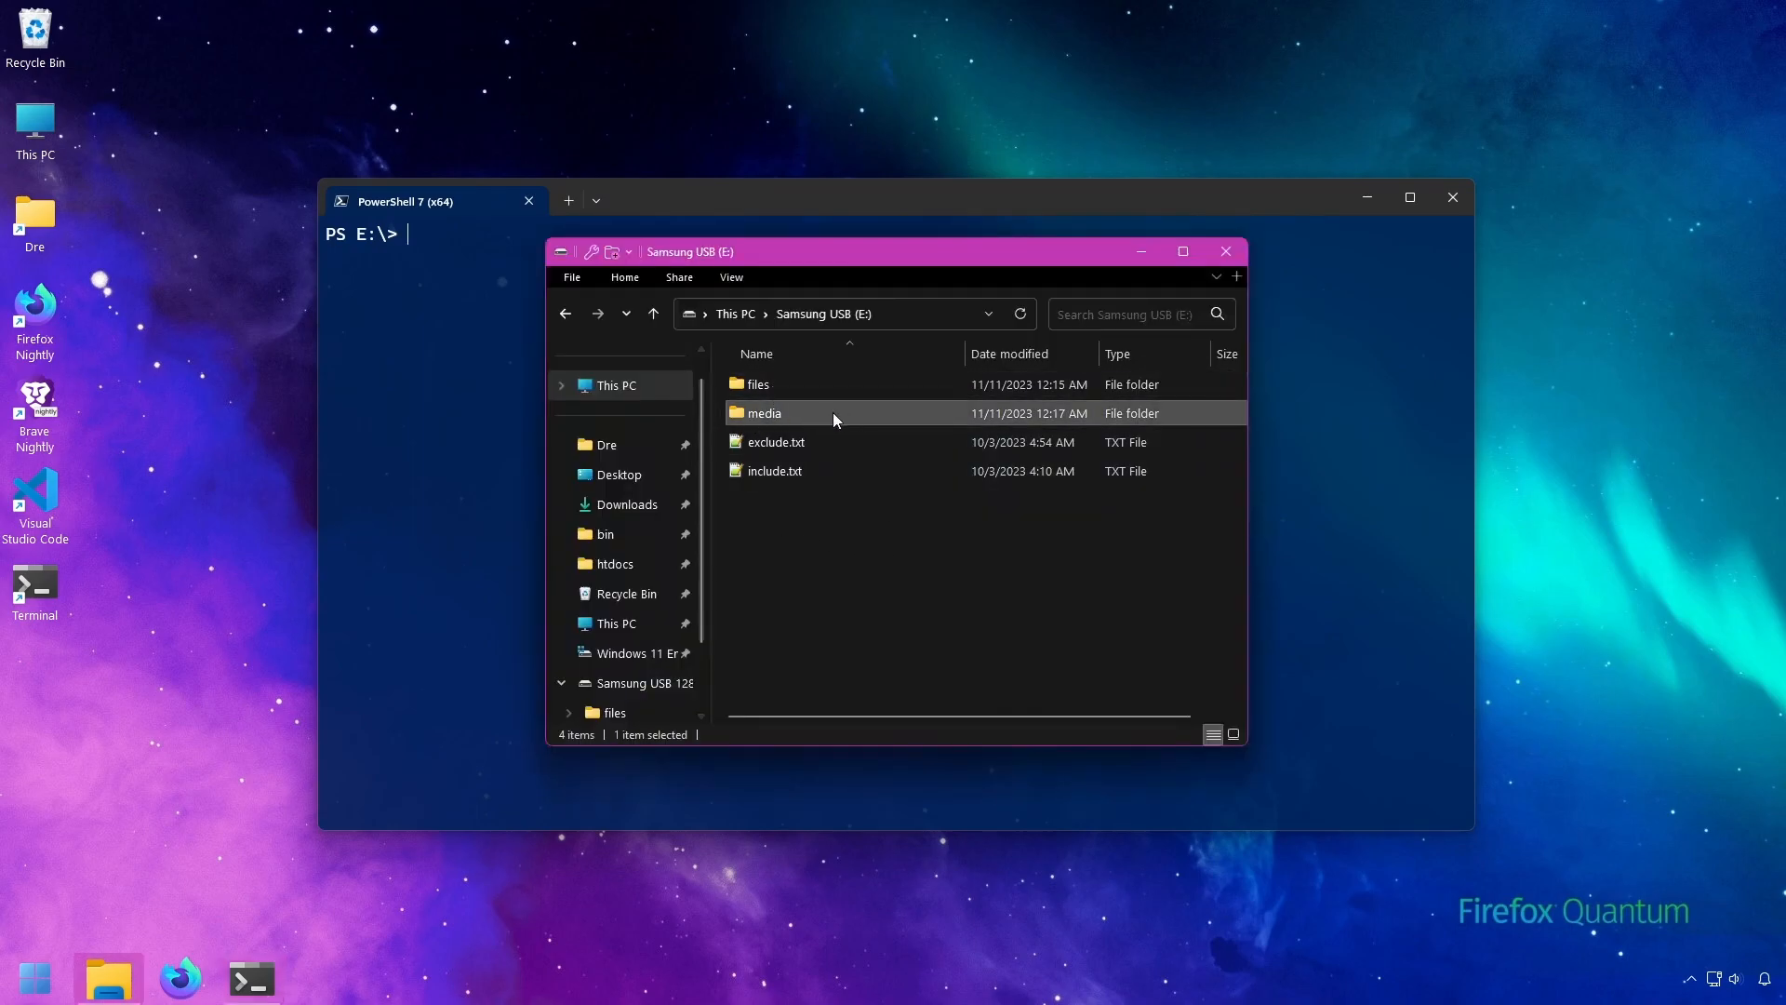
mouse_move(820, 413)
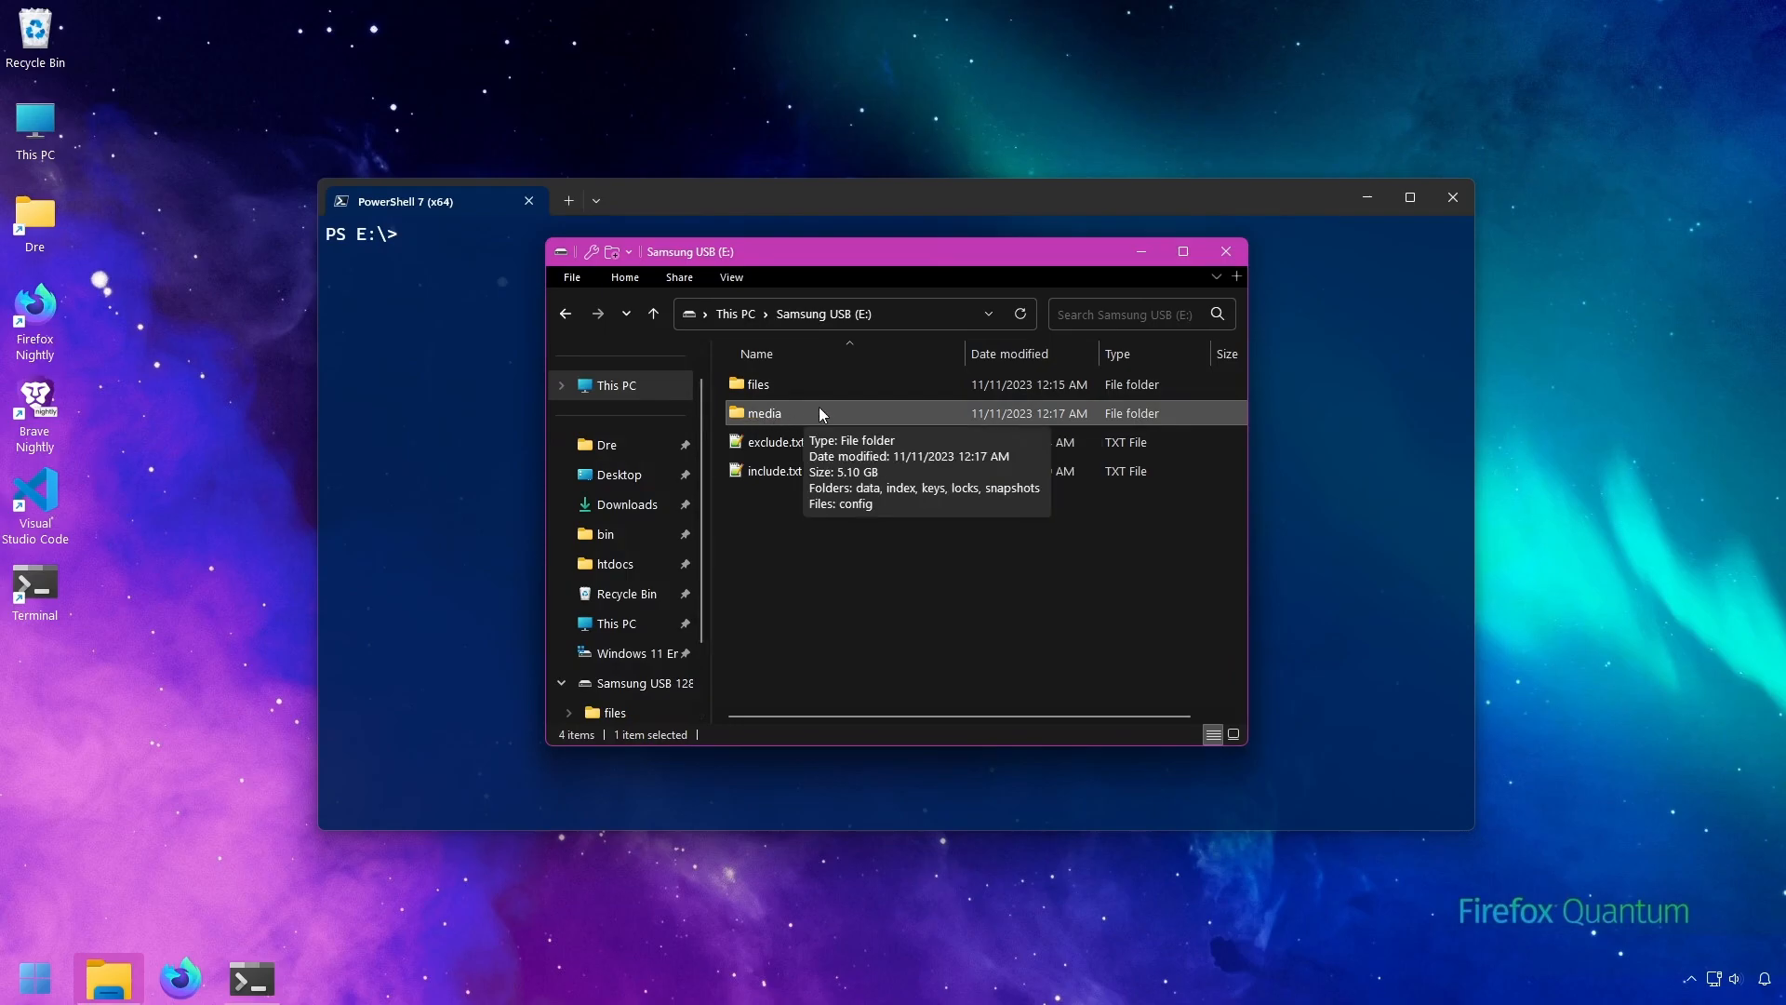
Step: Run 'restic -r media snapshots' to list the repository's four snapshots
text(restic)
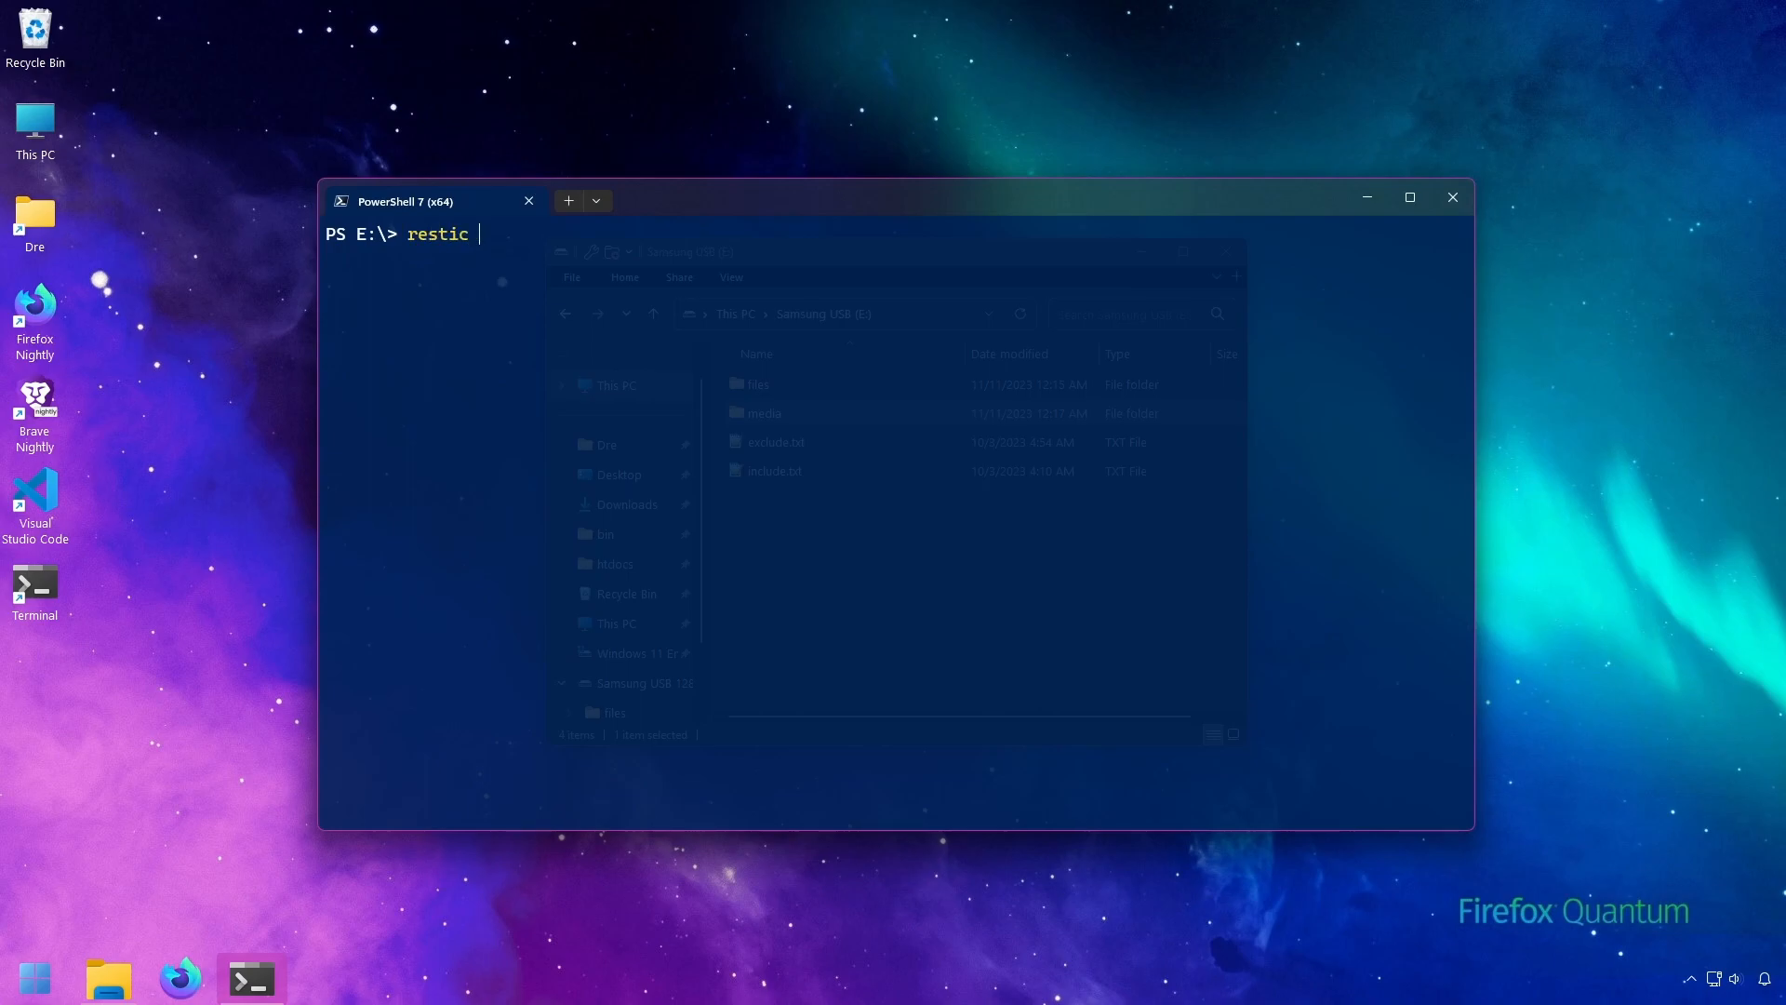
text(-r media snapshots)
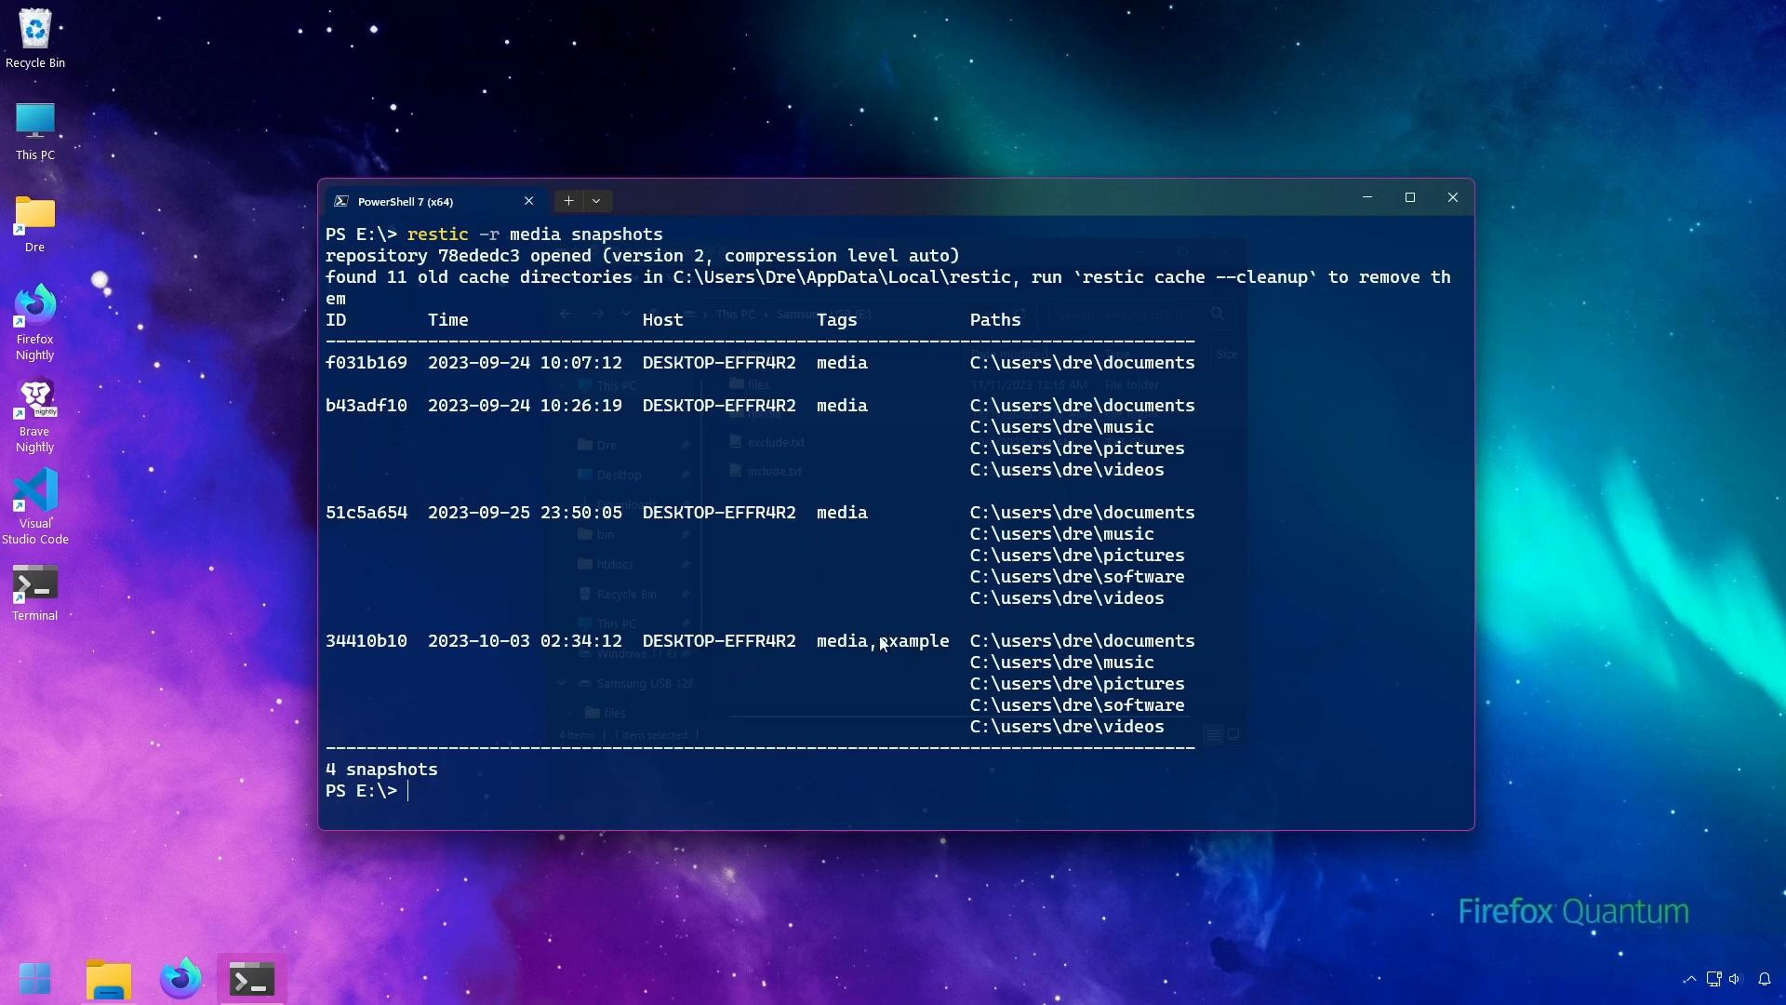
mouse_move(689, 773)
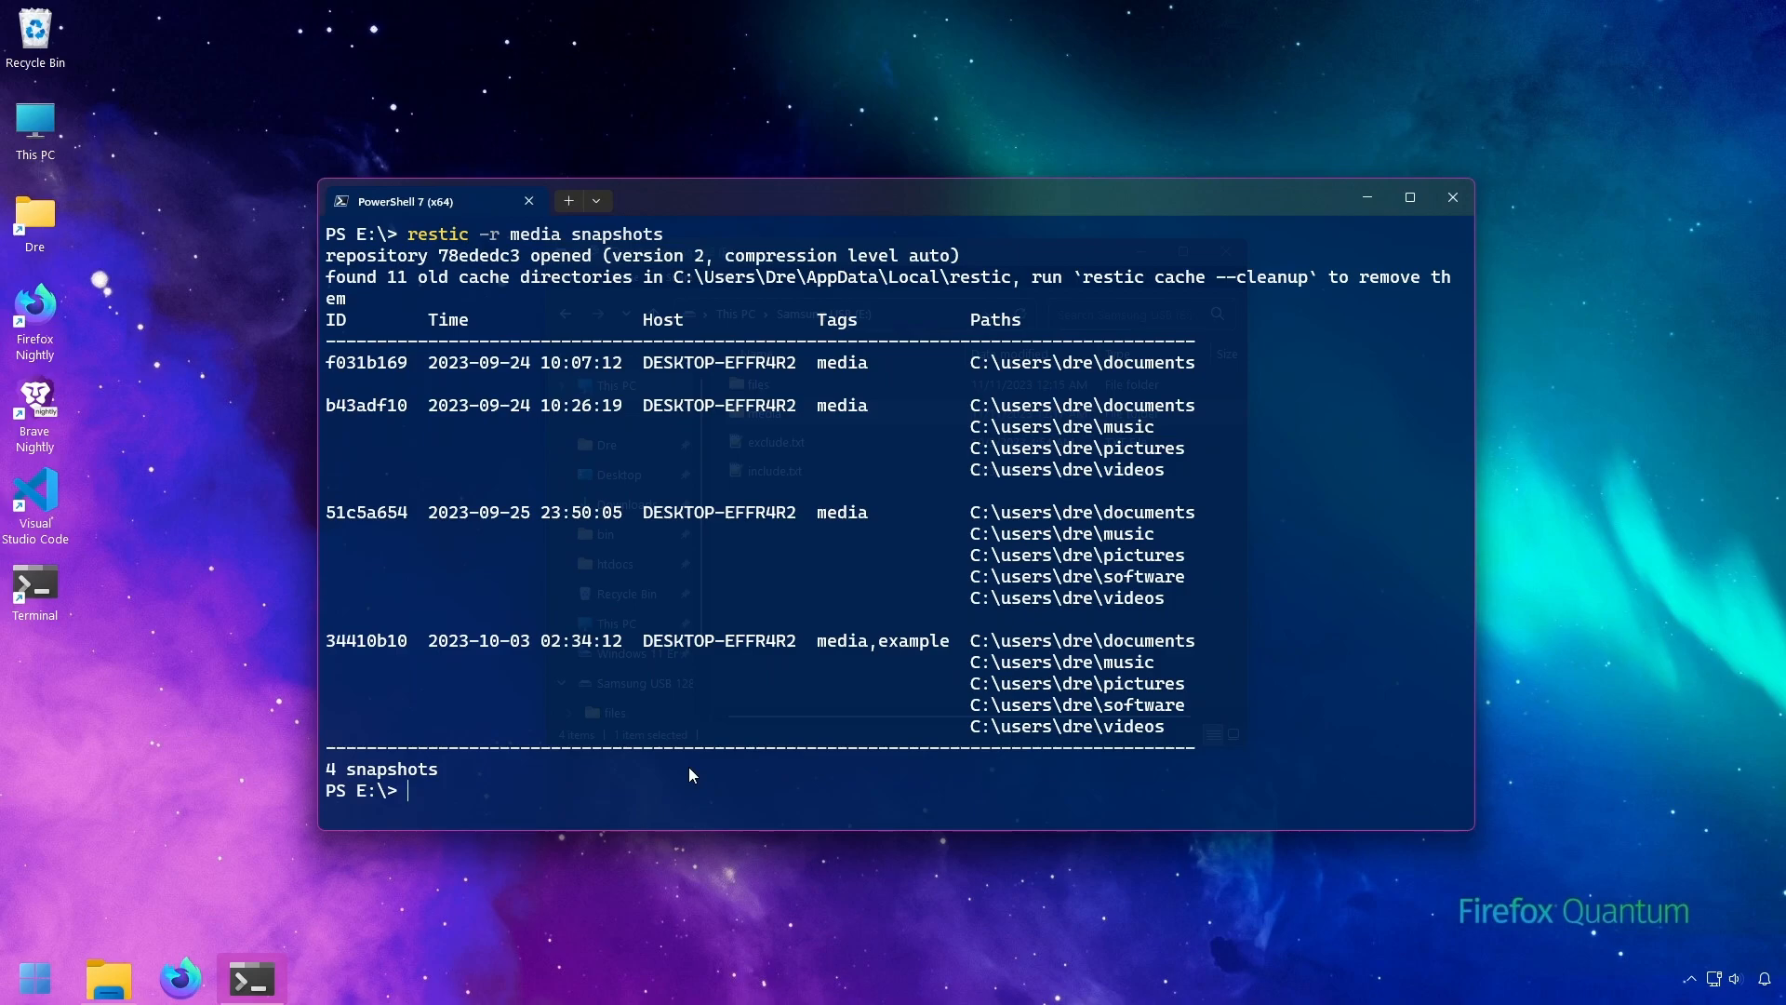
Step: Run 'restic -r media check --read-data', reading all 317 packs with no errors
text(restic -r media)
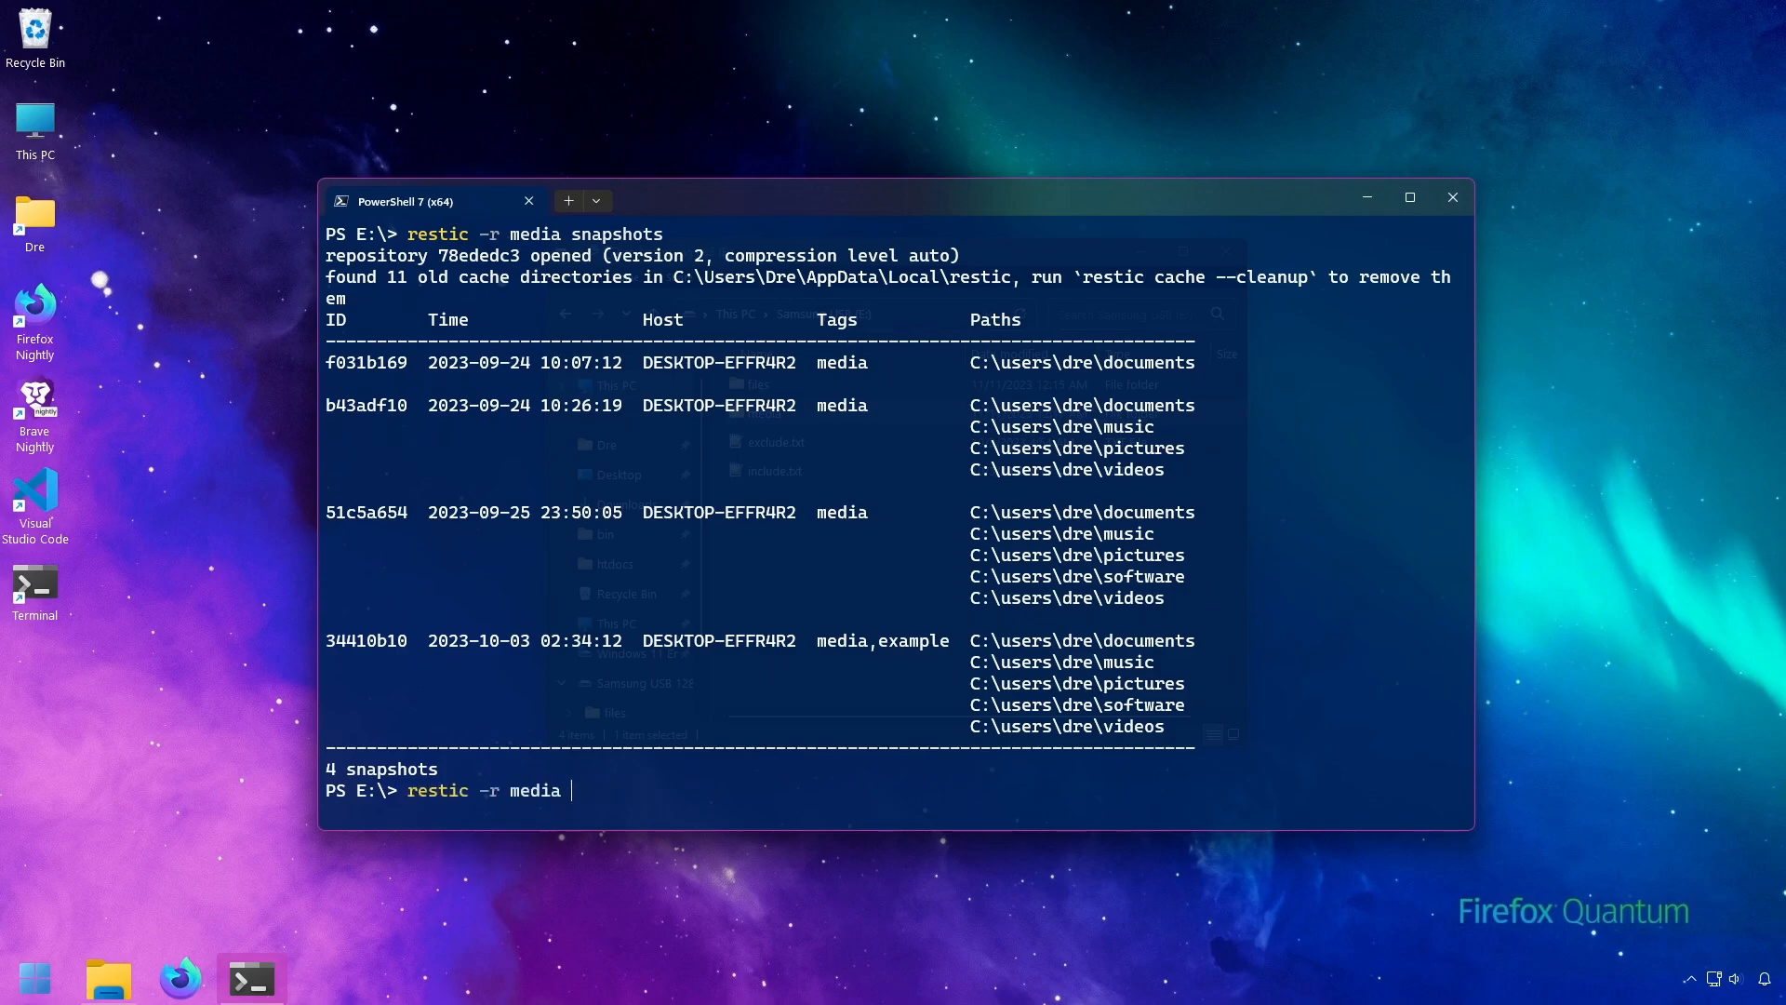
text(check --read-)
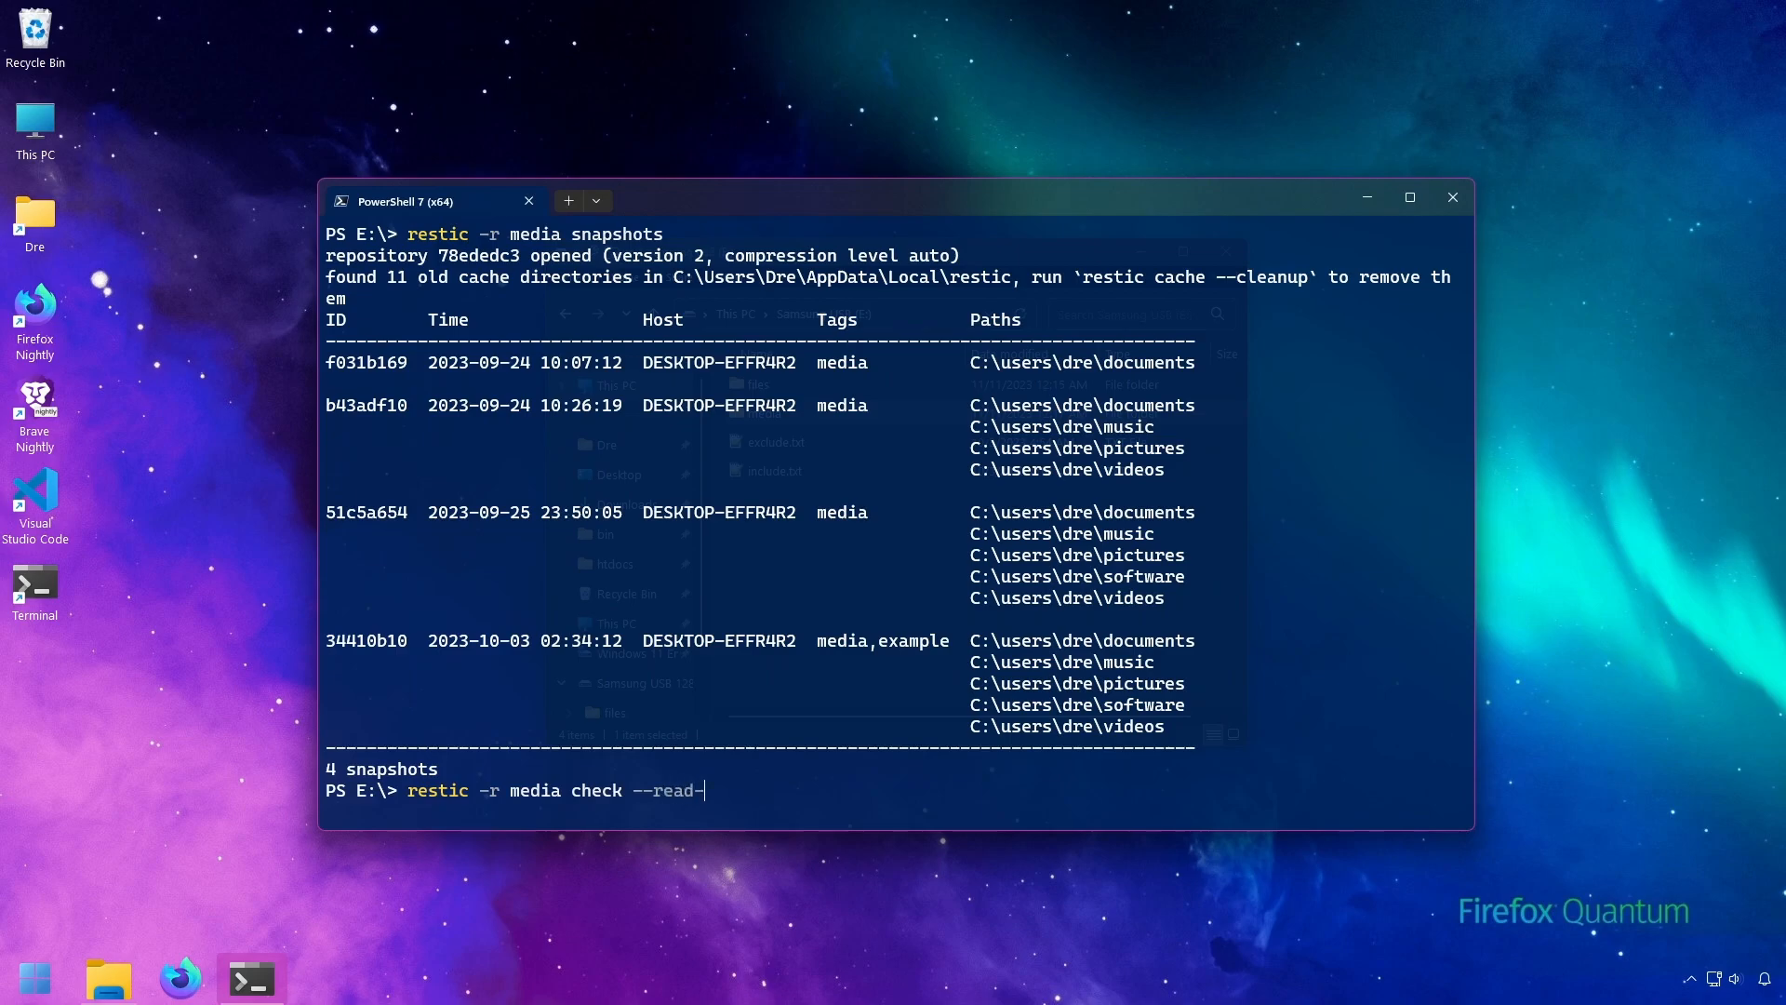
text(data)
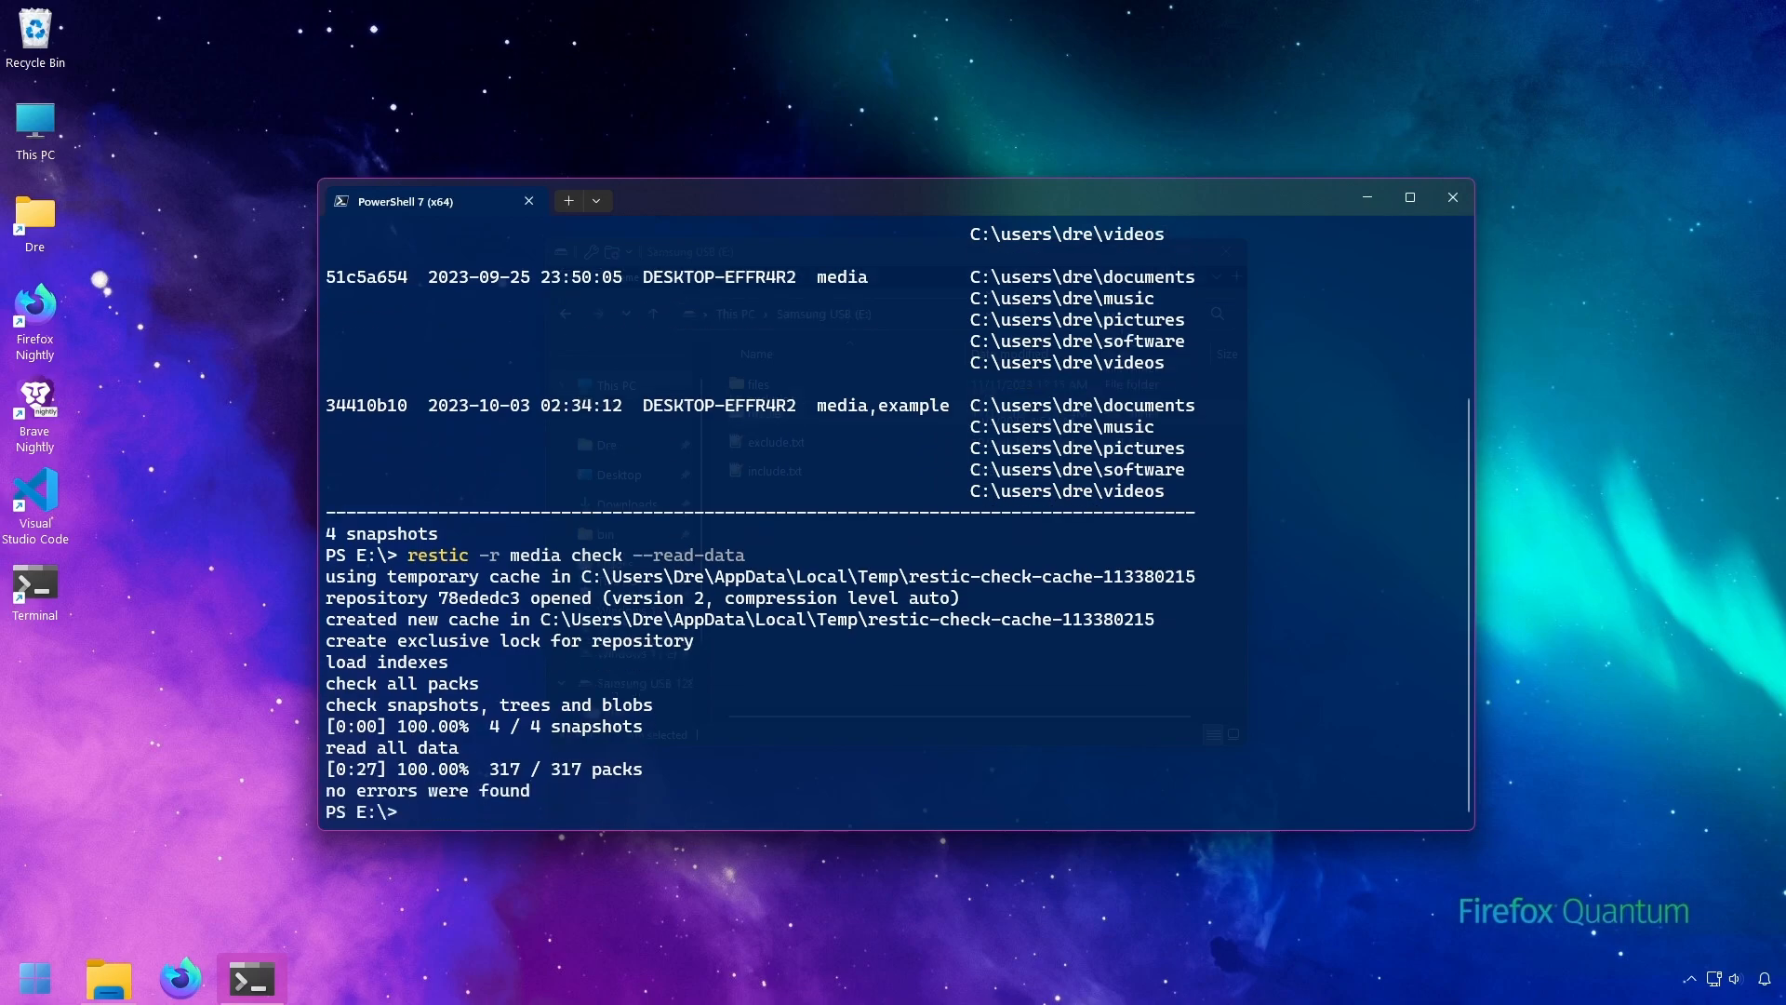
mouse_move(549, 772)
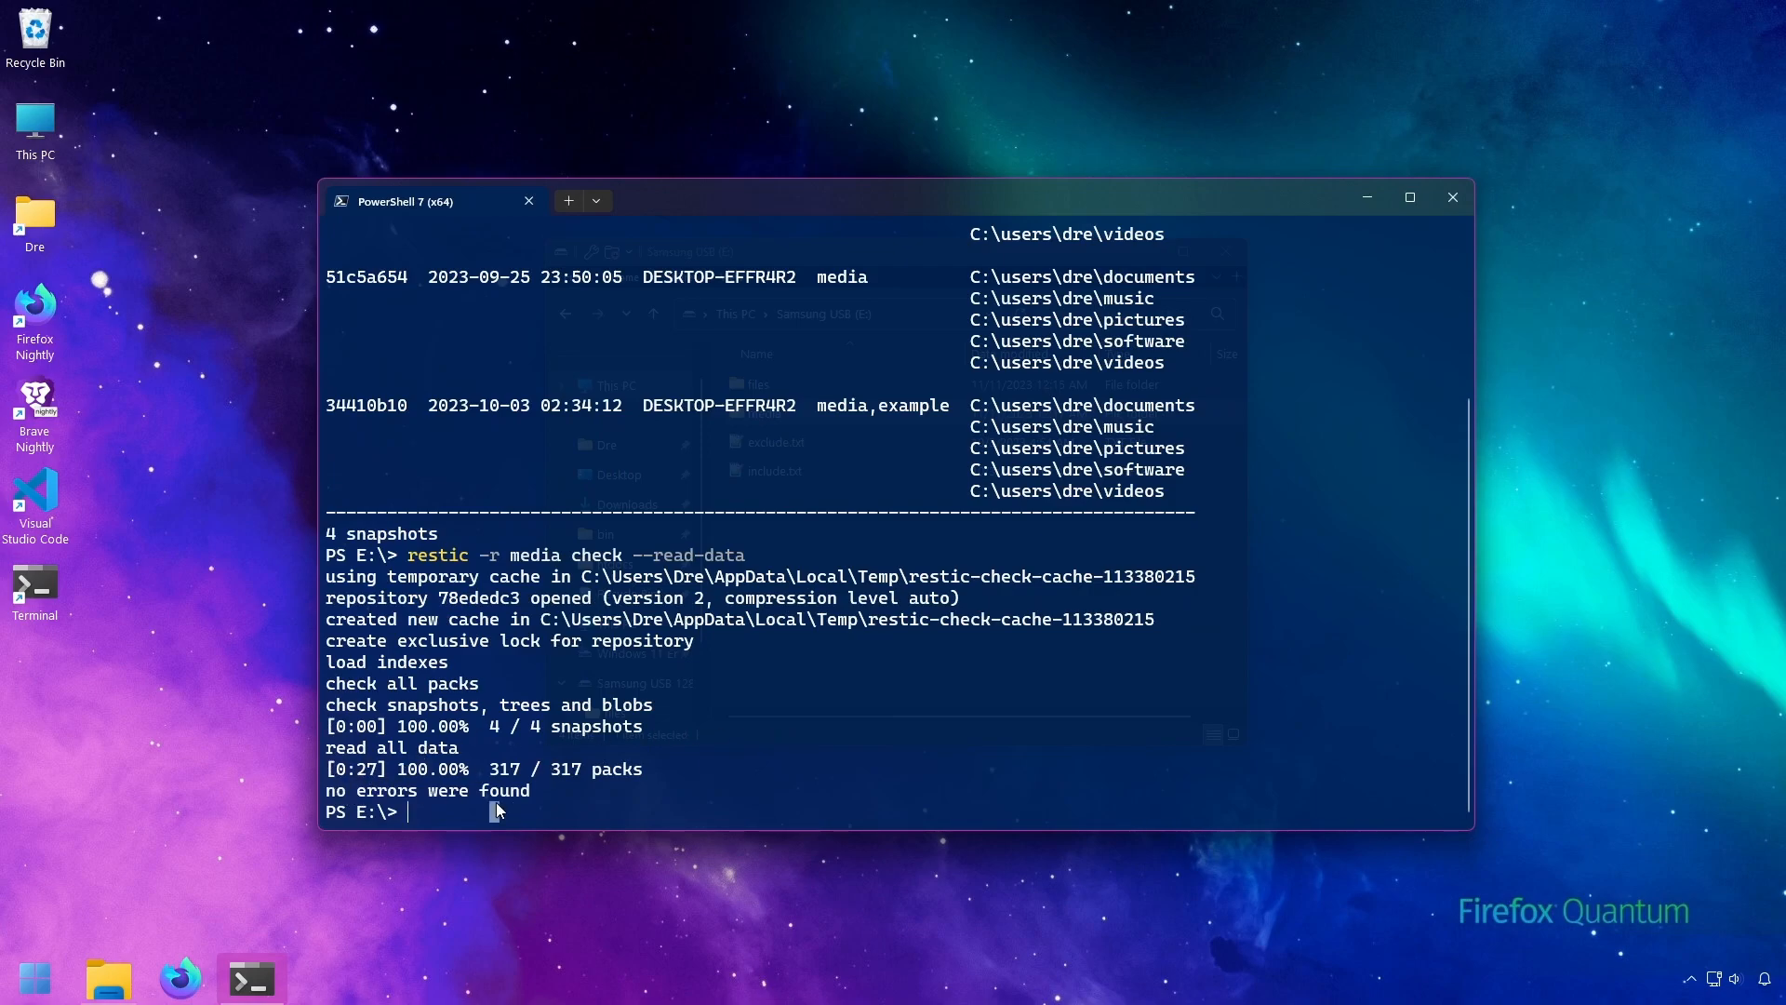
Step: Run 'restic -r media check' with no errors, then recall it and re-add '--read-data' unrun
text(restic -r media check -)
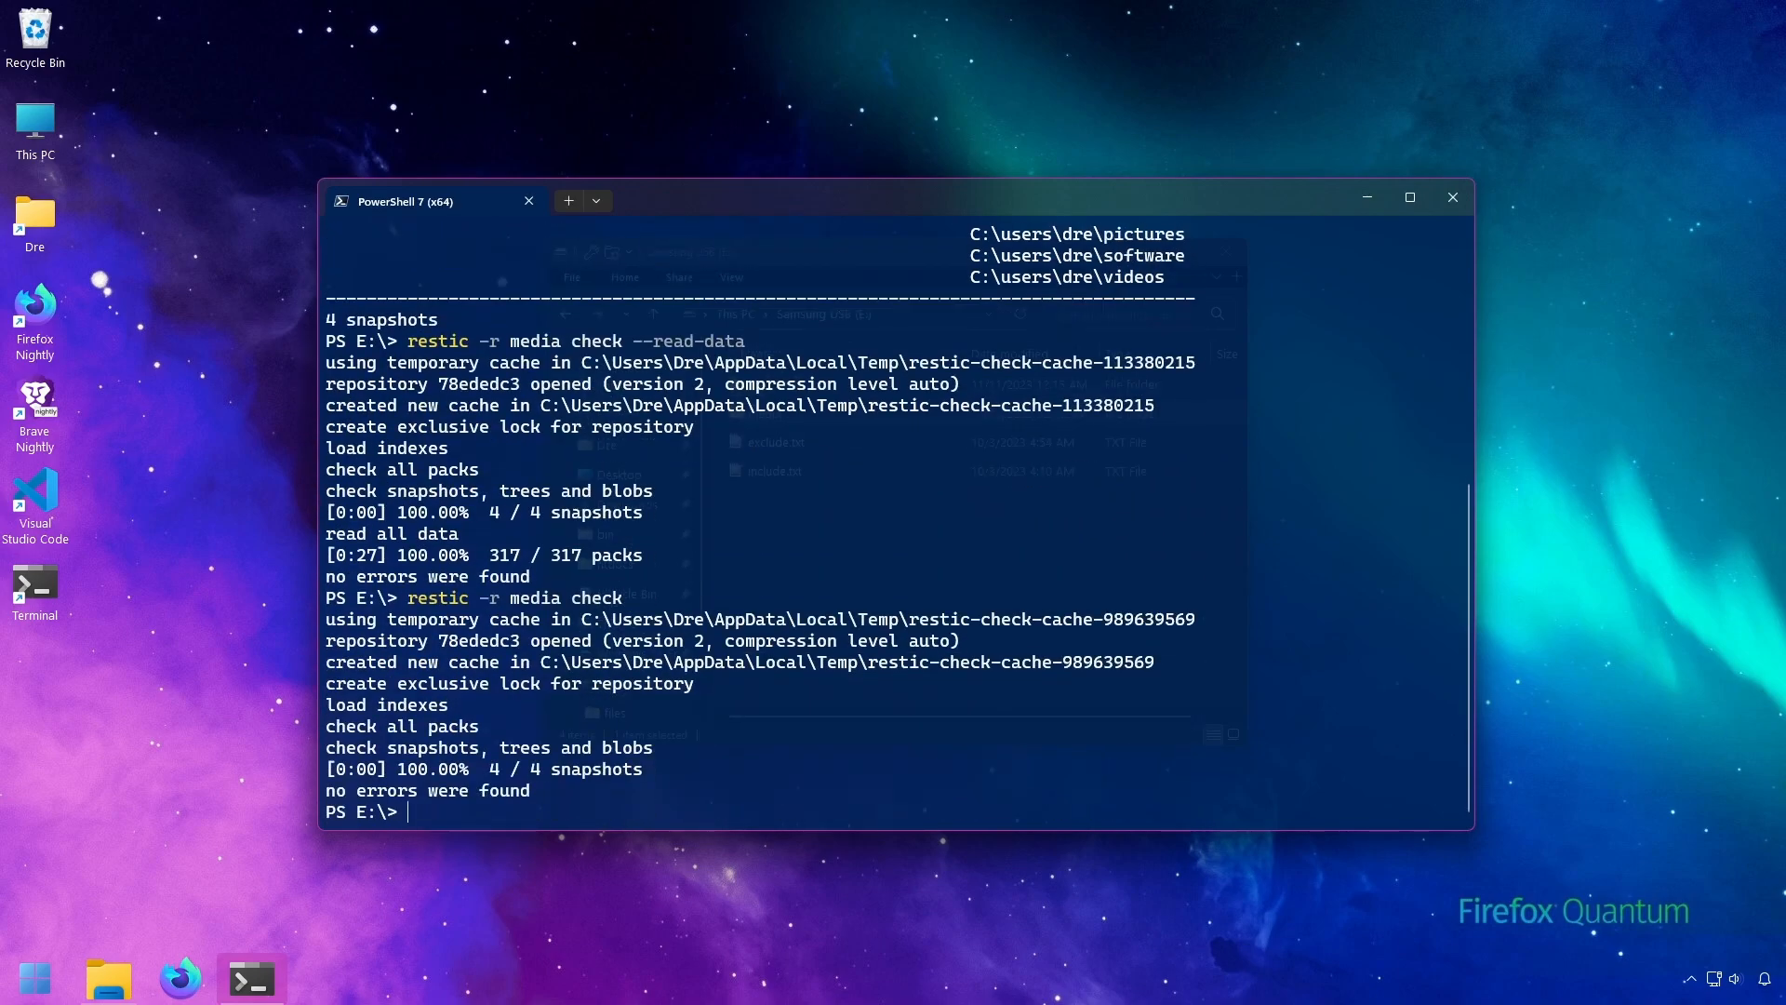
text(restic -r media check --read-data)
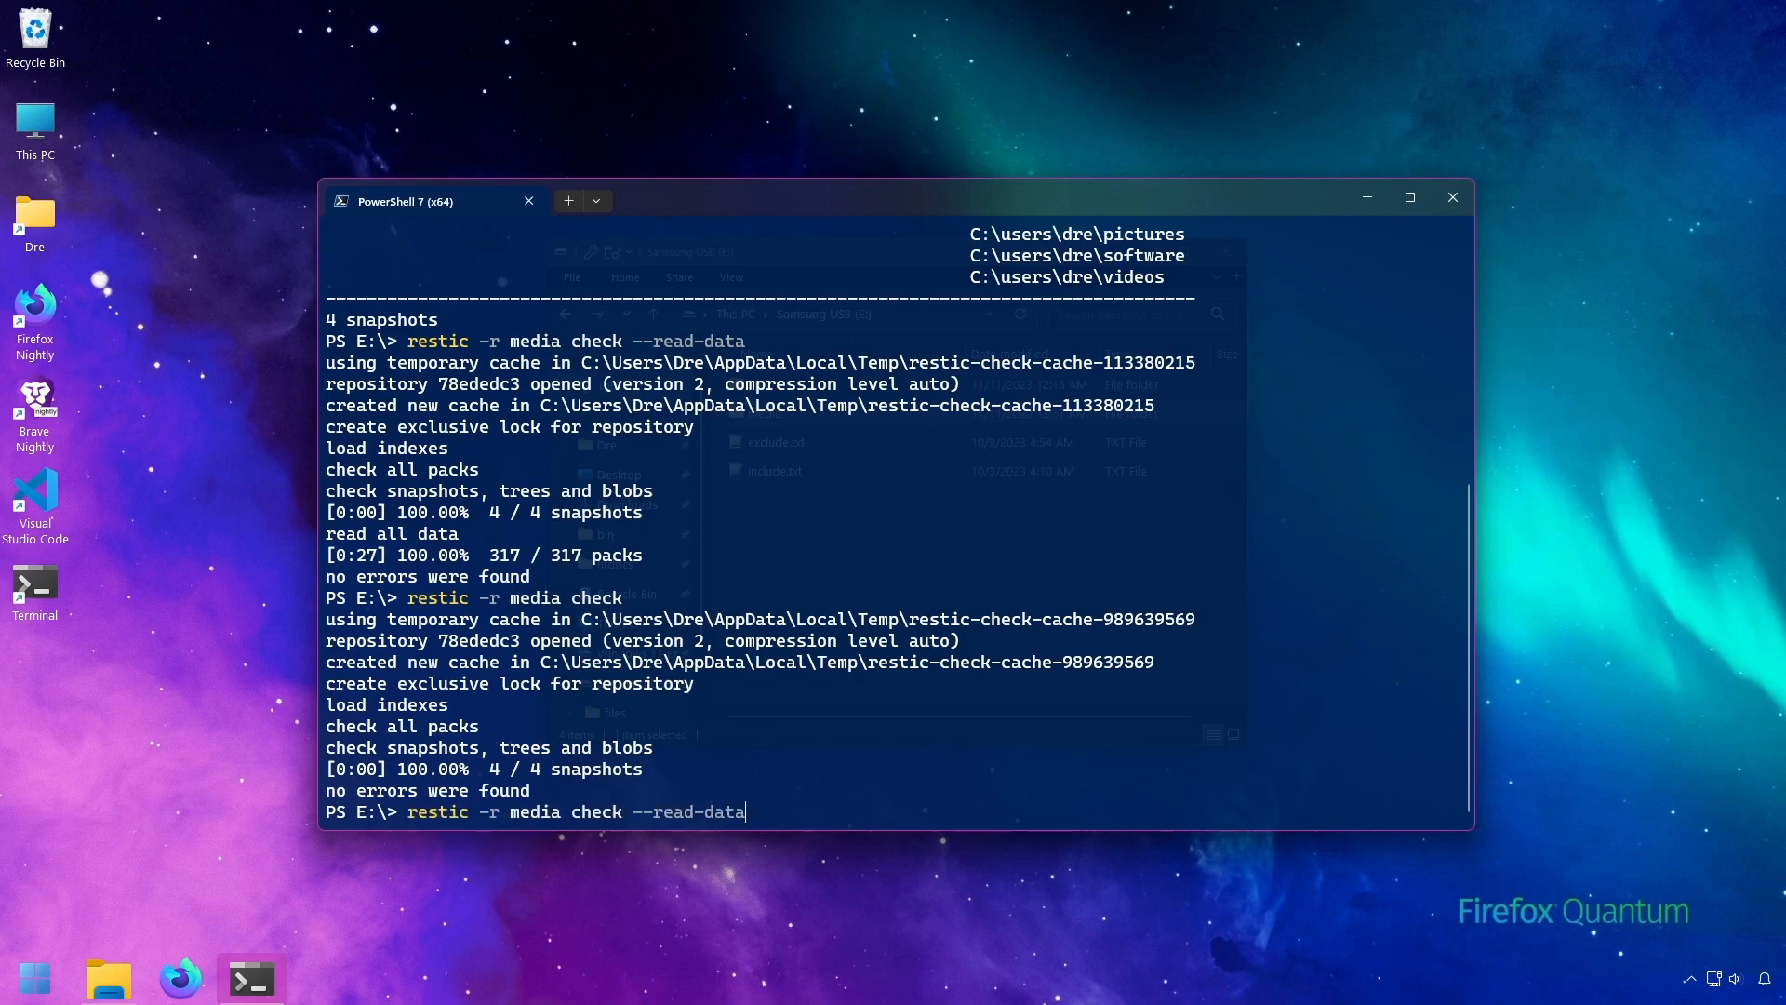
mouse_move(749, 515)
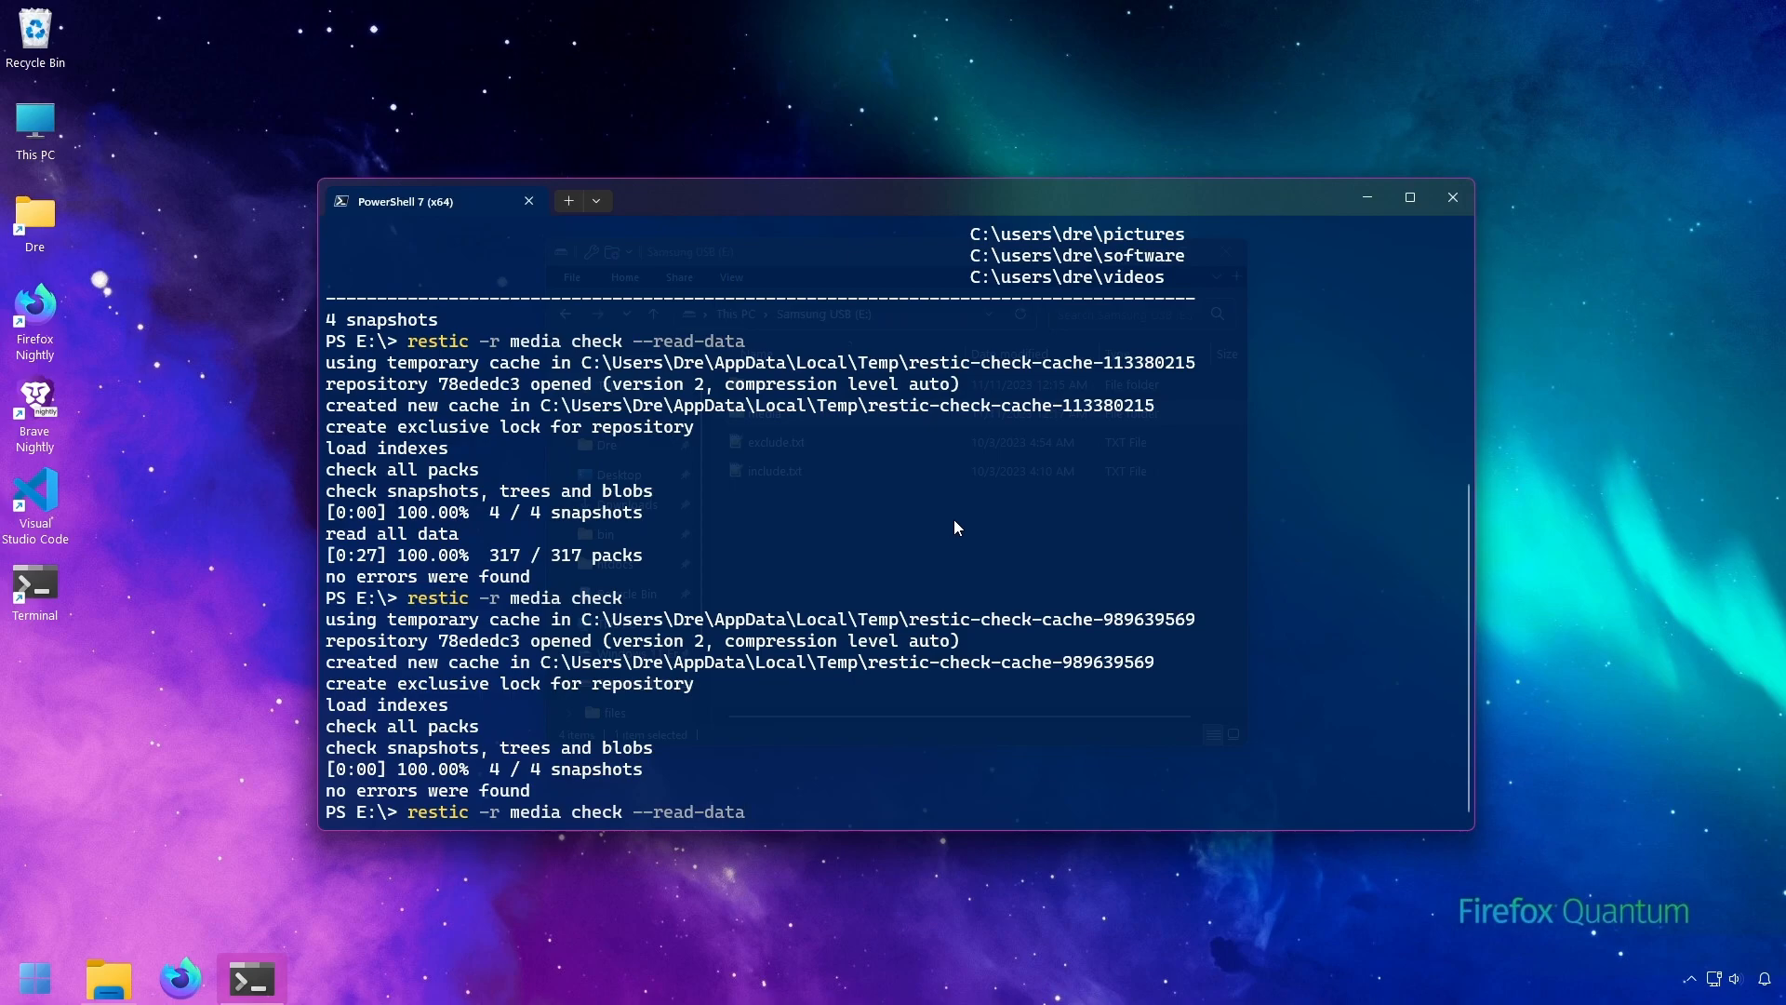
key(Backspace)
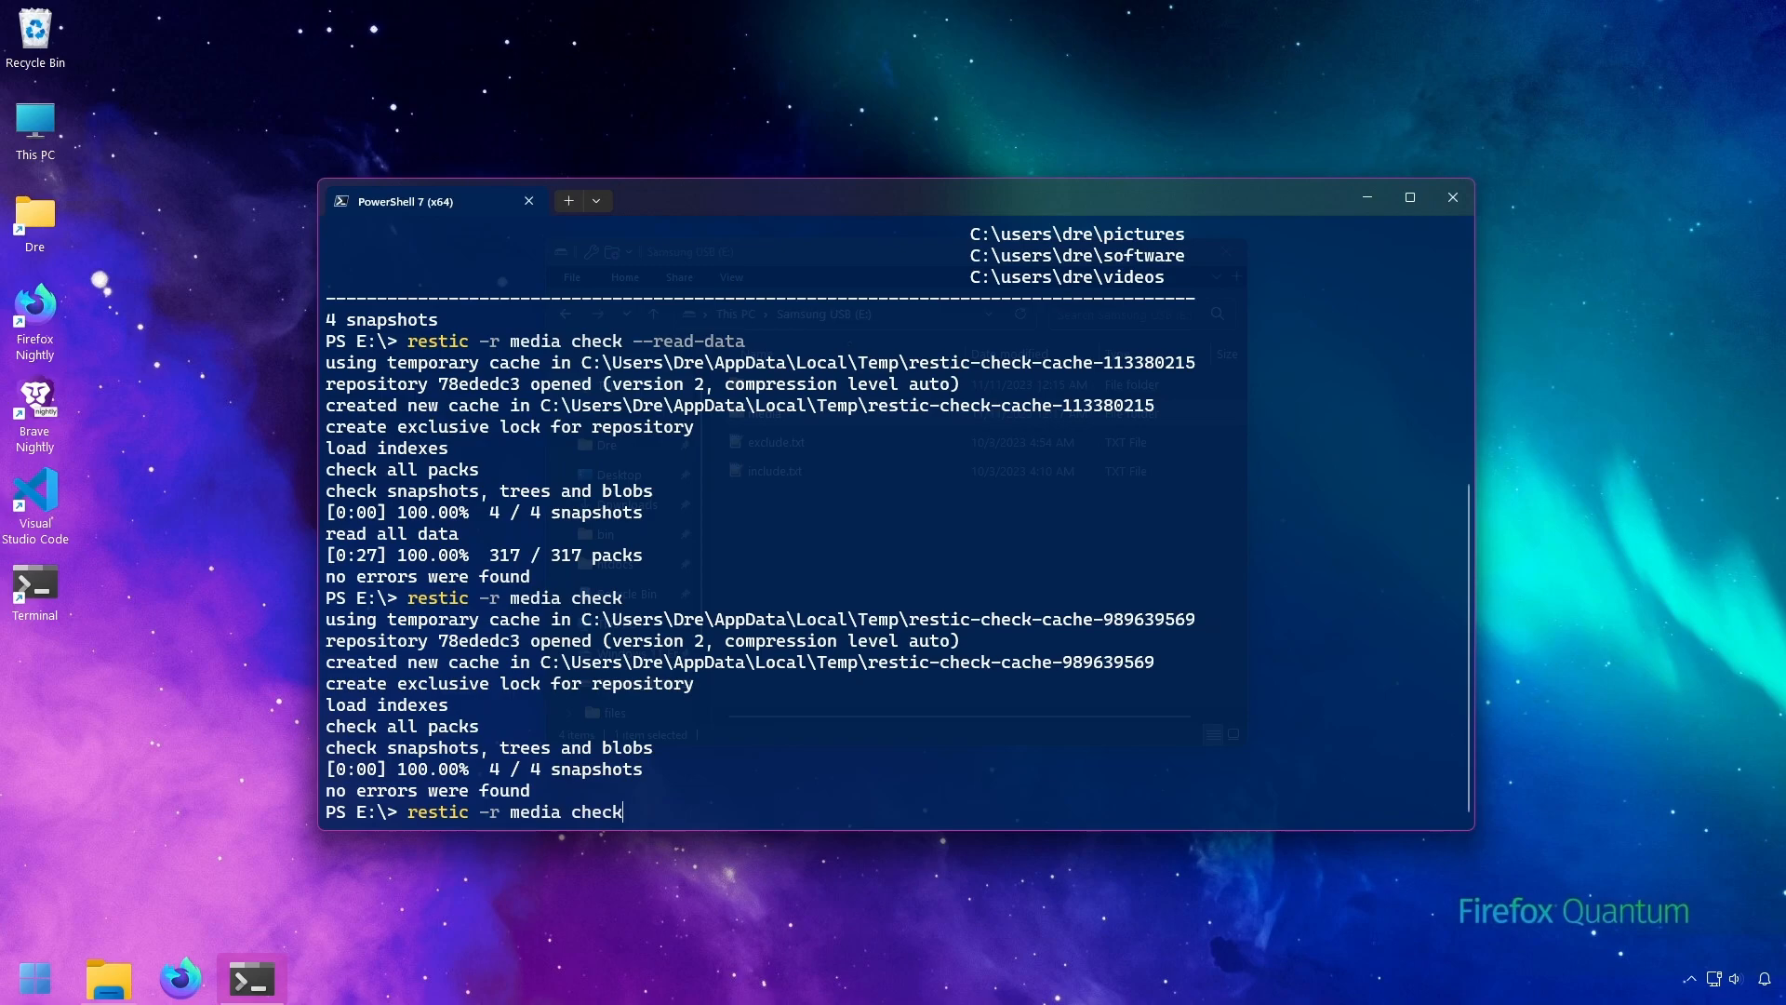
text(--read-data)
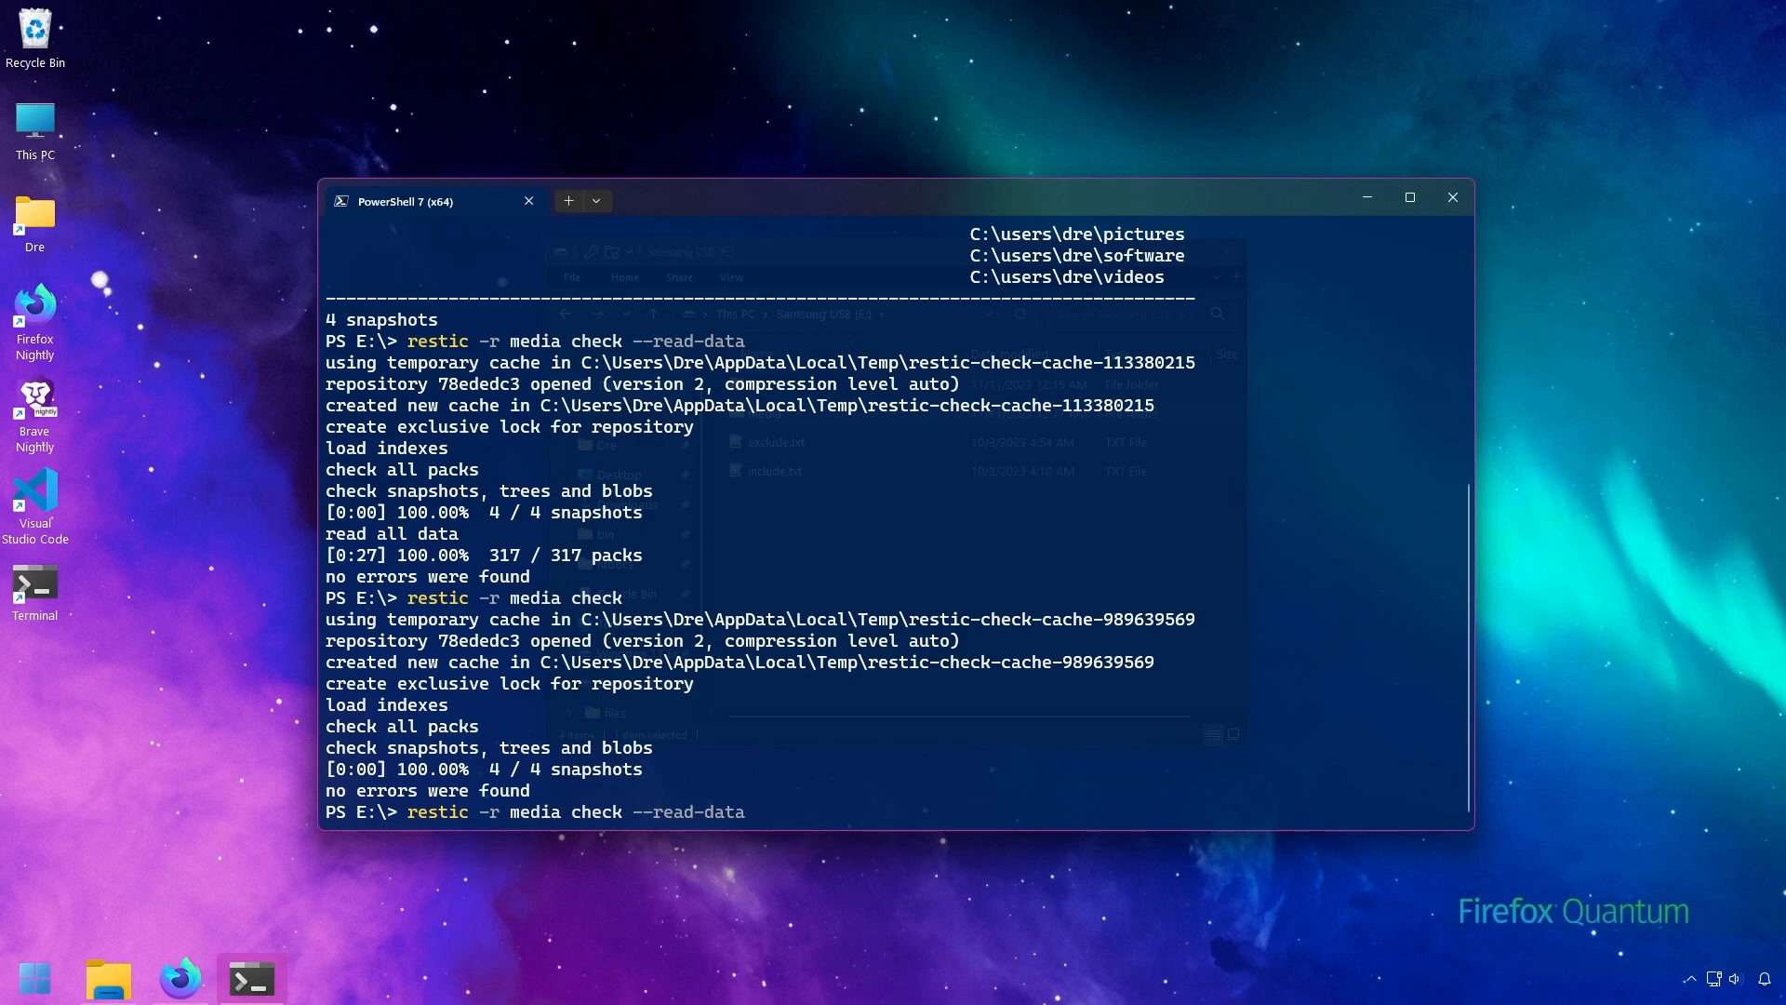
Step: Run the full data check redirected with '> errors.log 2>&1' onto the USB drive
text(>)
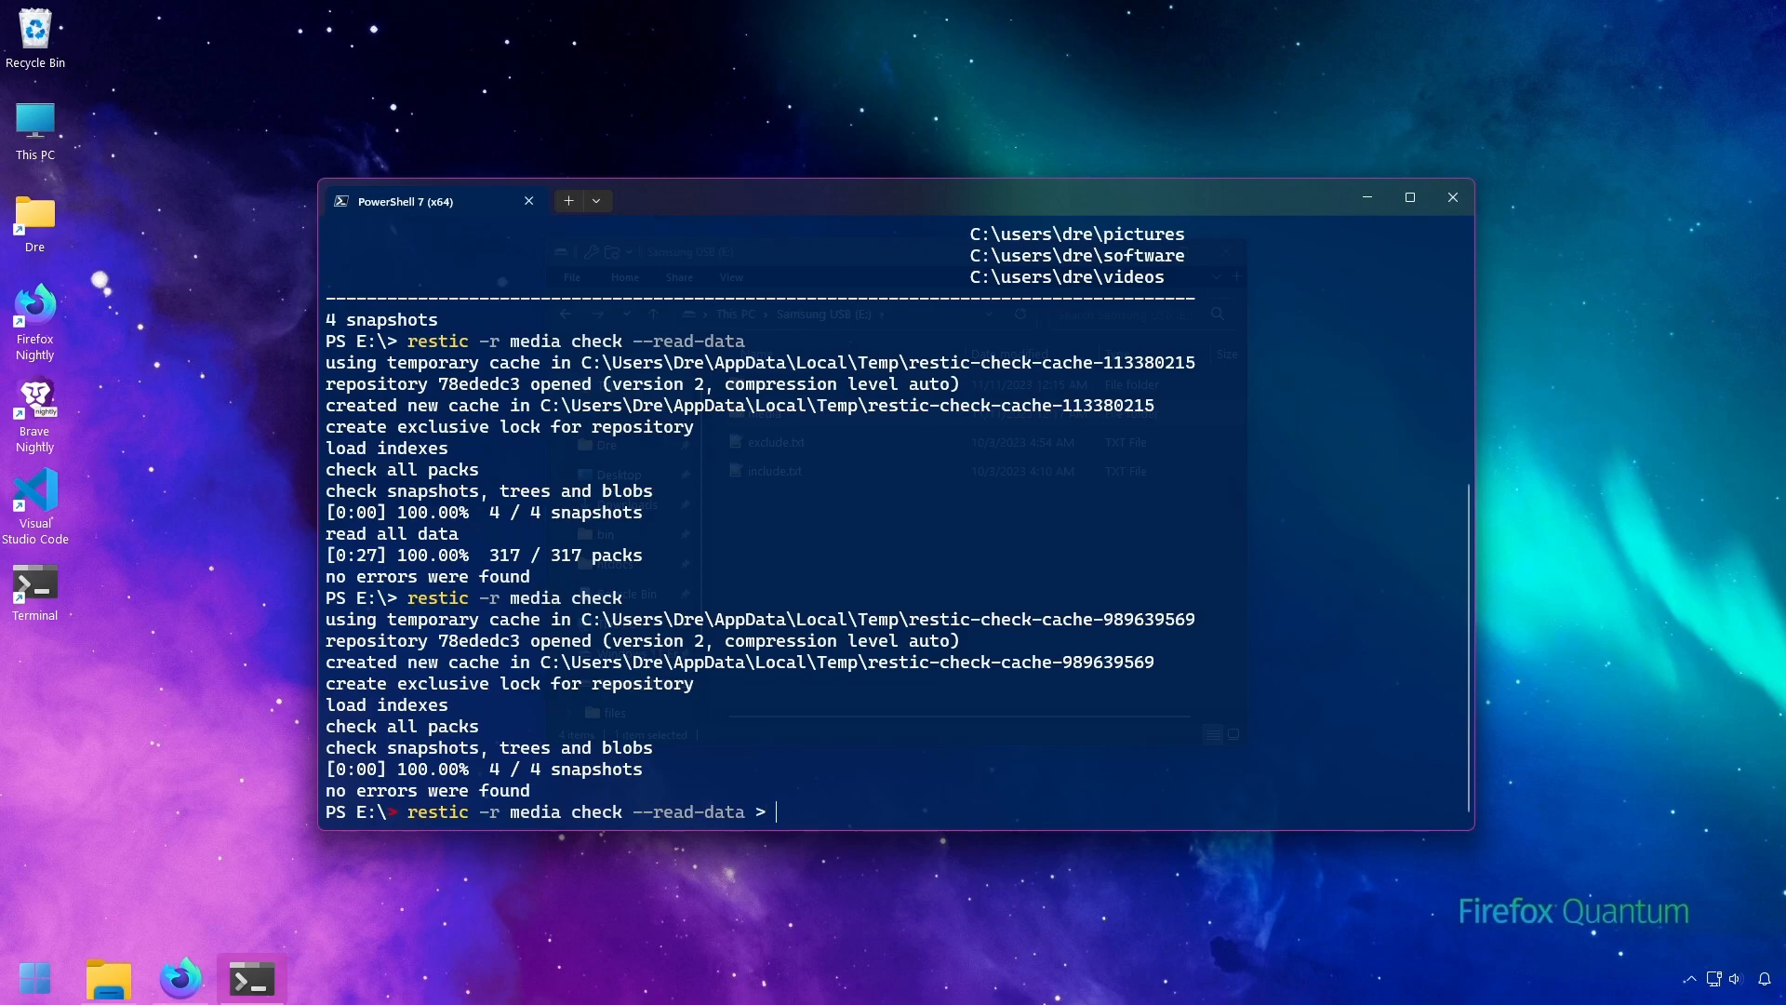
text(errors.log)
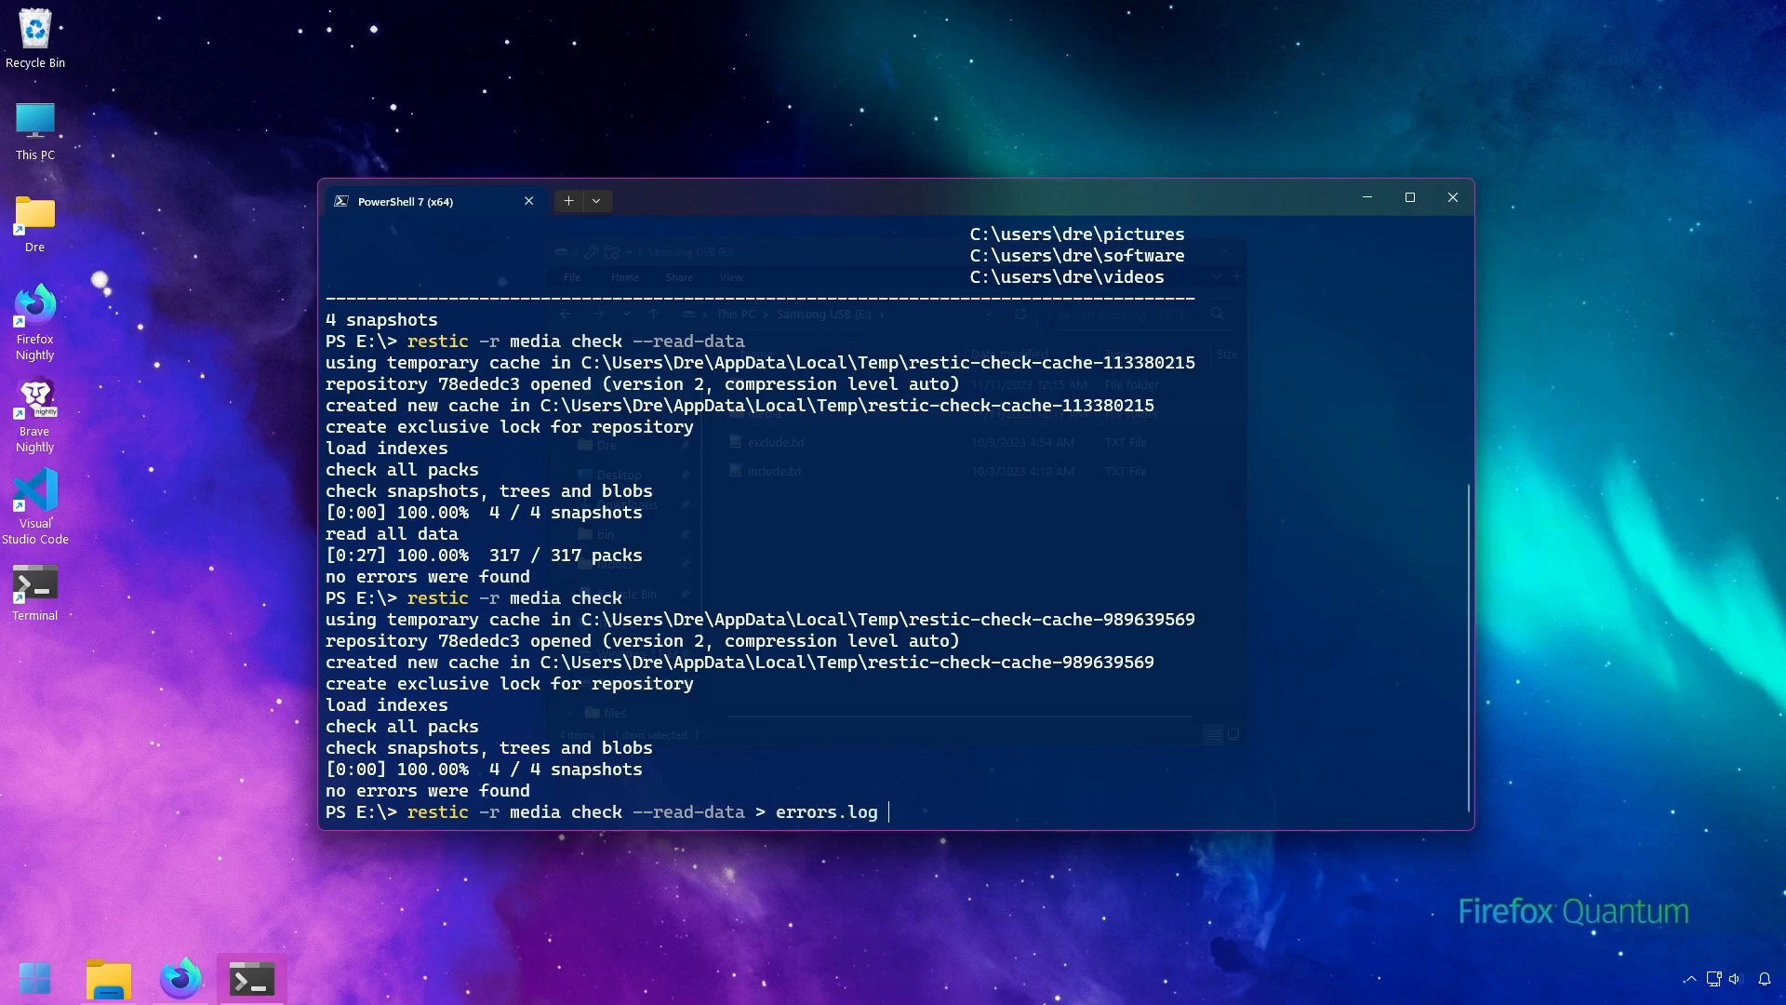
text(2>&1)
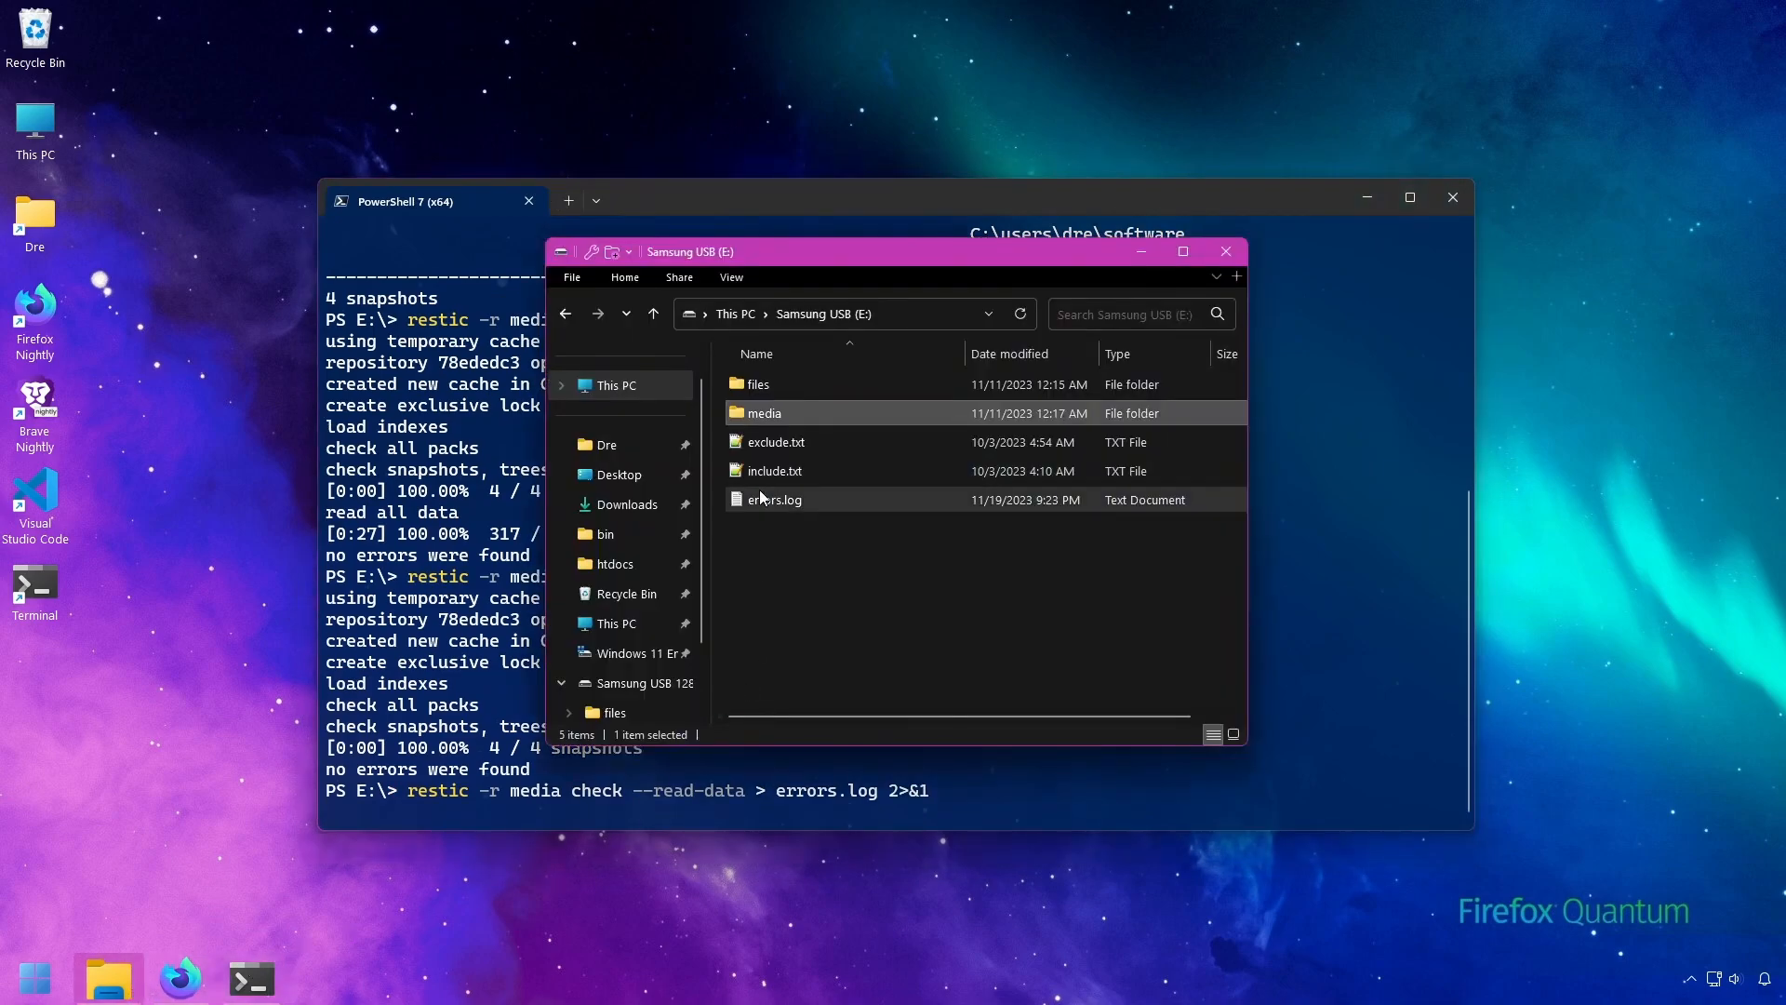
Step: Open errors.log from its context menu to read the logged check results
right_click(774, 498)
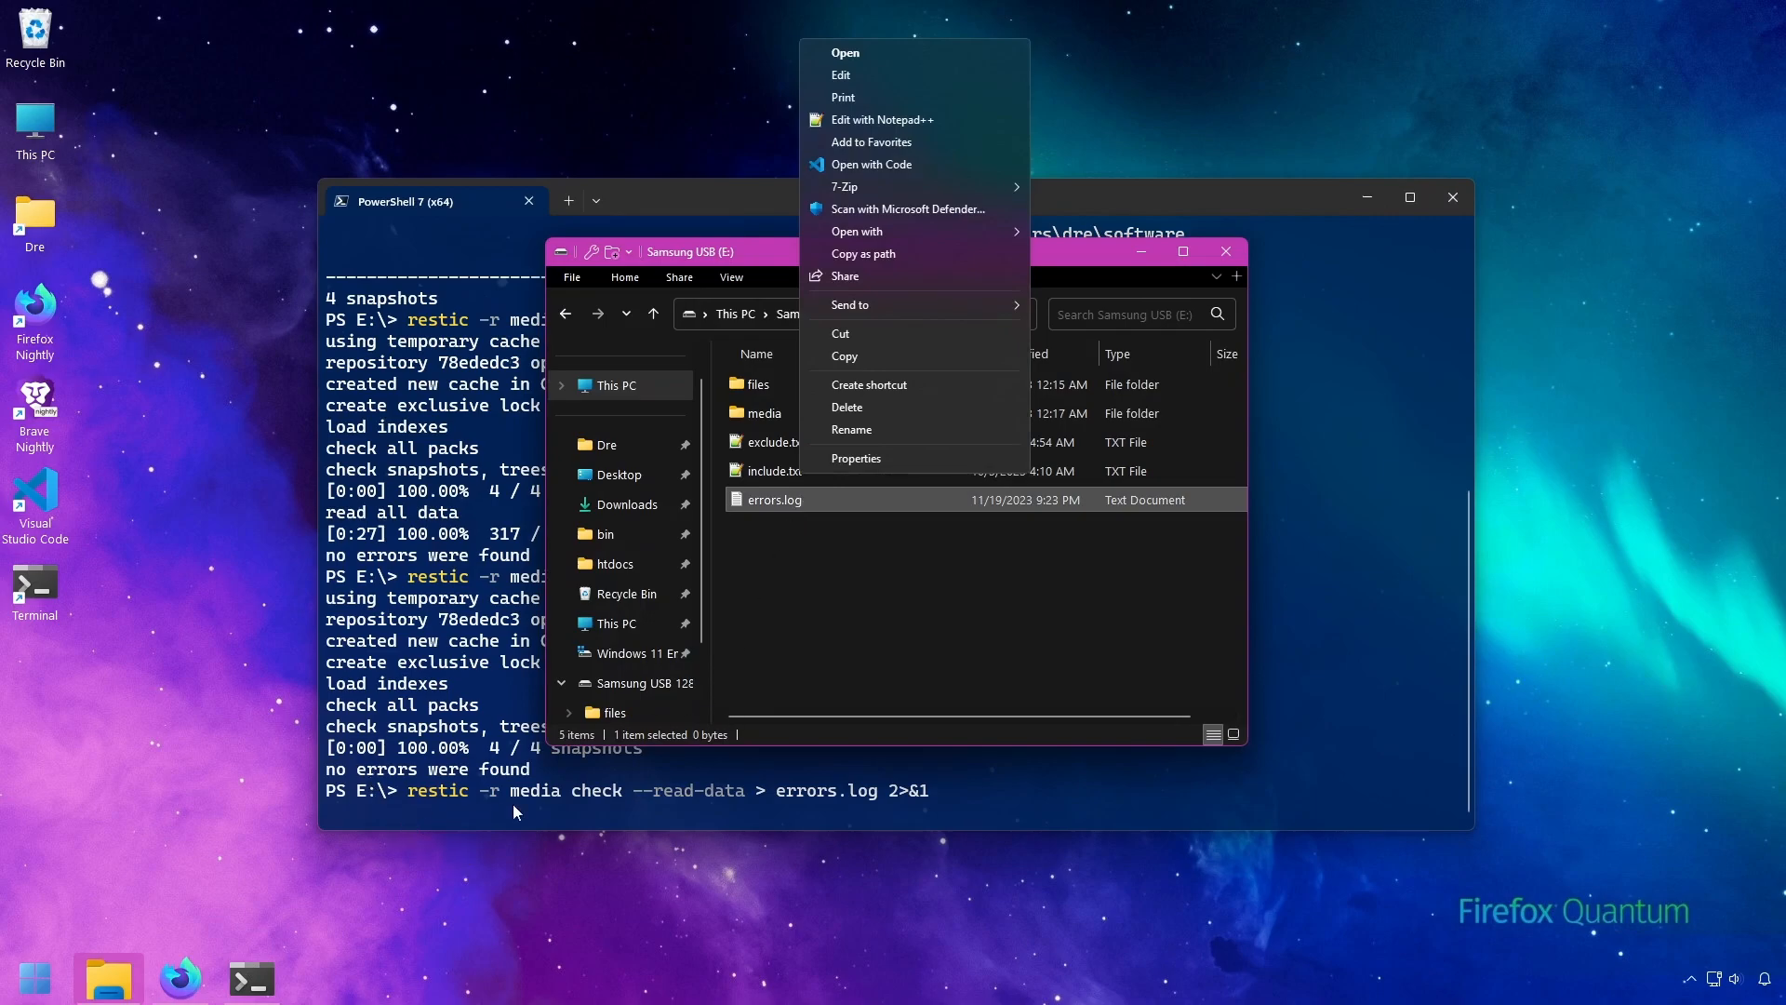
click(880, 119)
text(restic -r media rep)
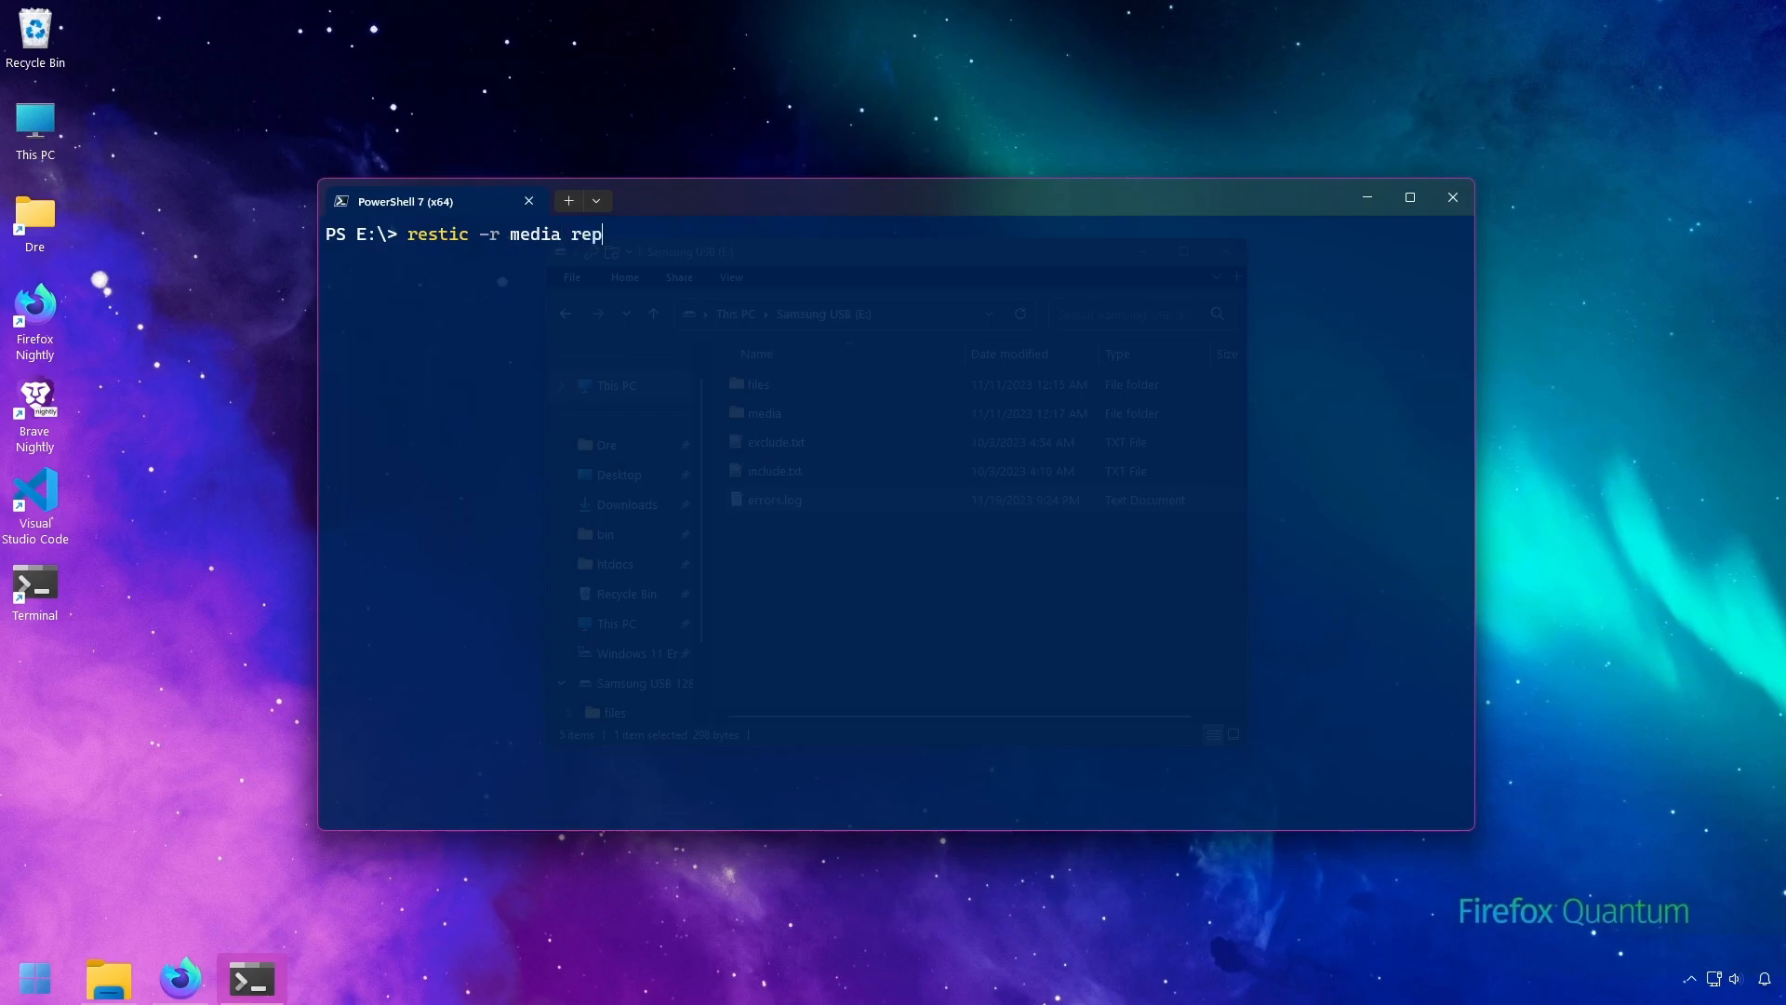
Step: Run 'restic -r media repair index', then 'repair snapshots', then list the four snapshots
text(air)
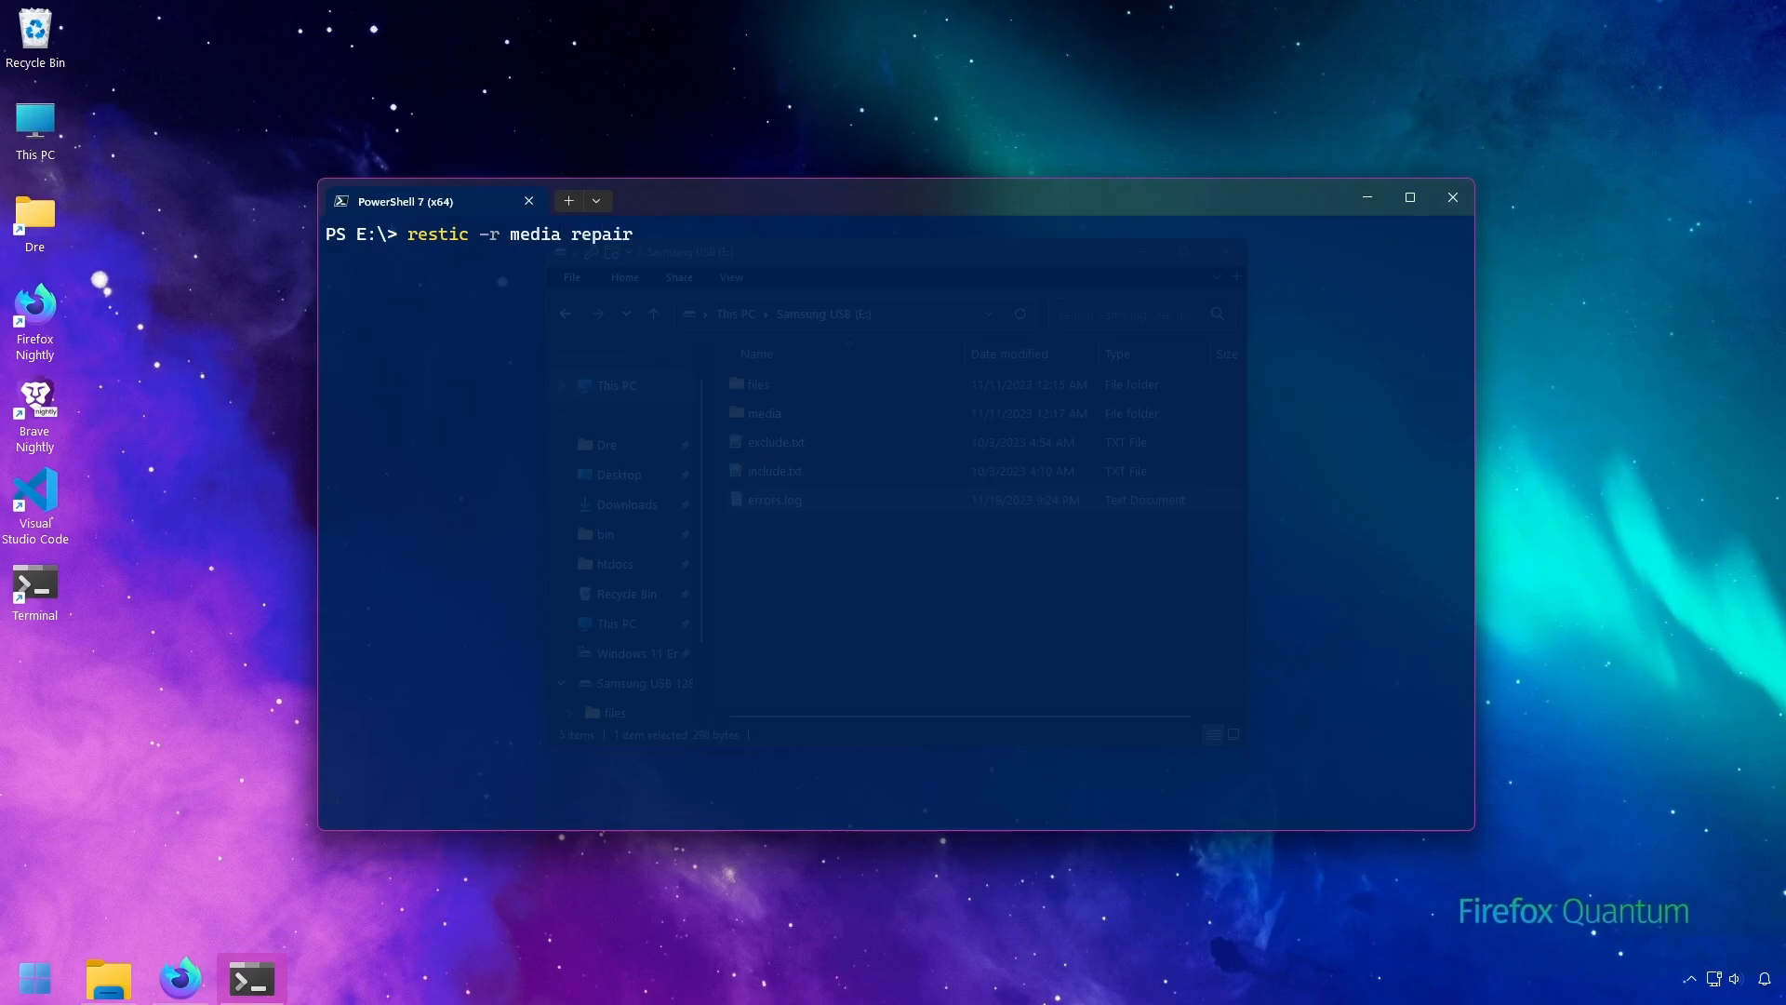
text(index)
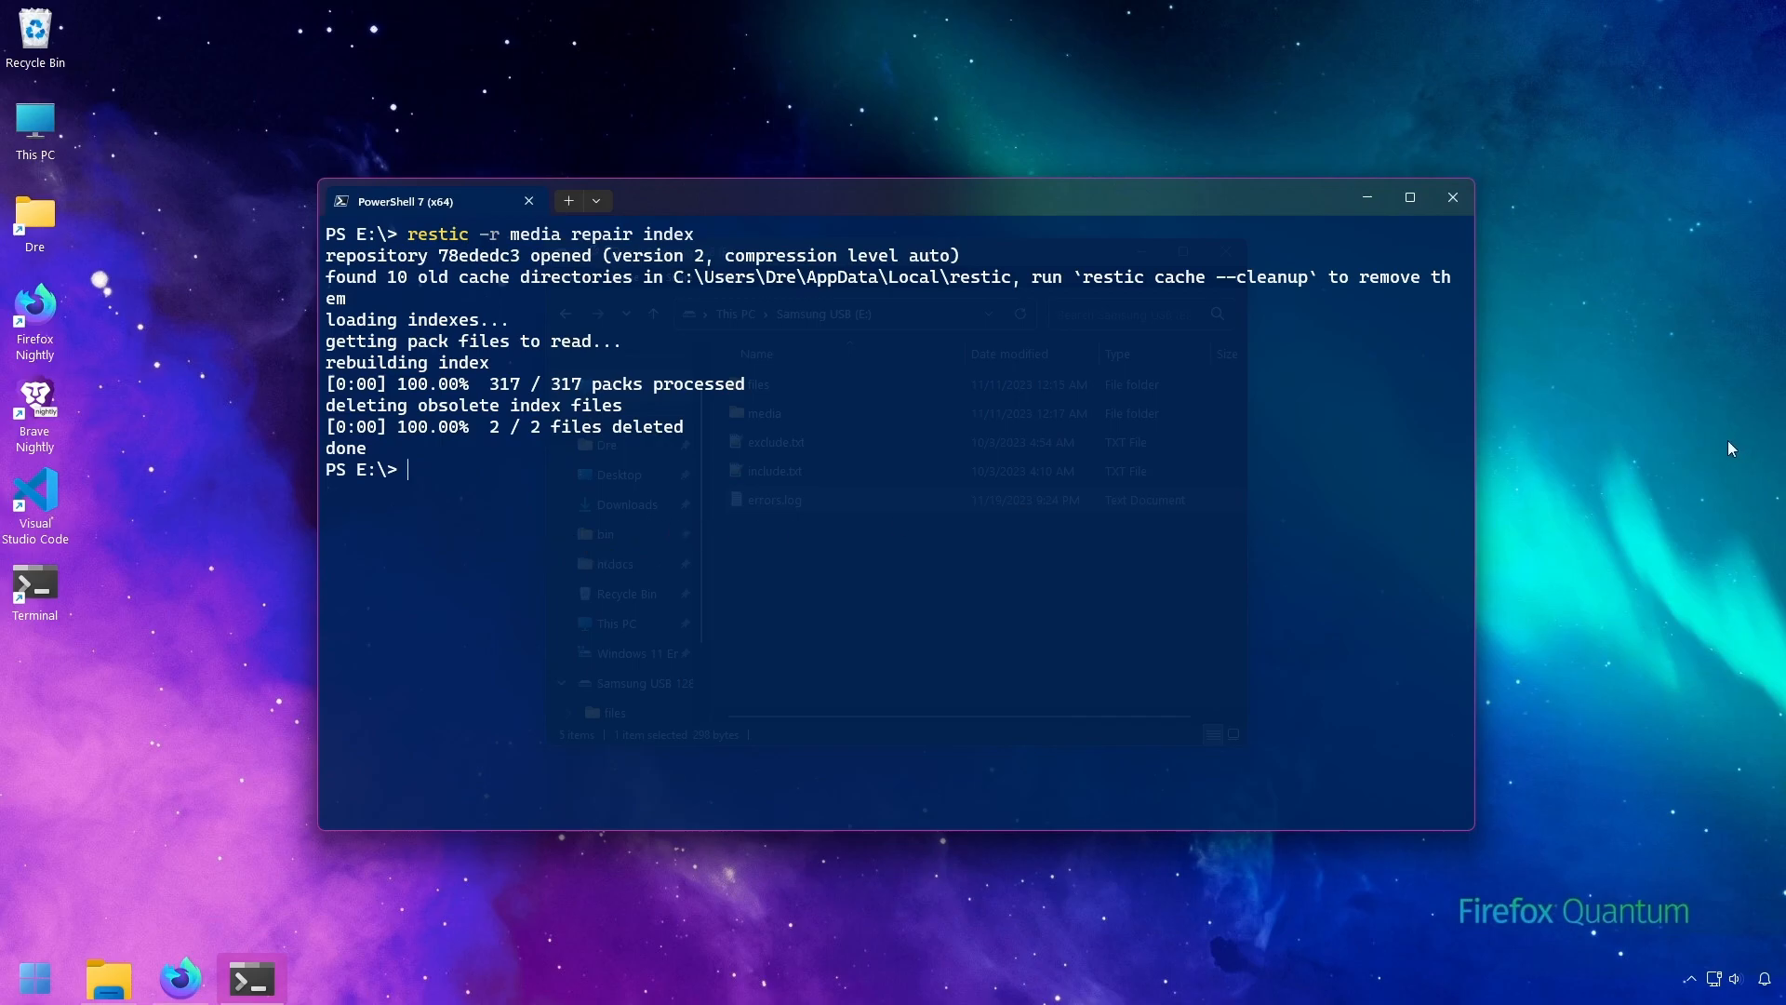
text(restic -r media repair)
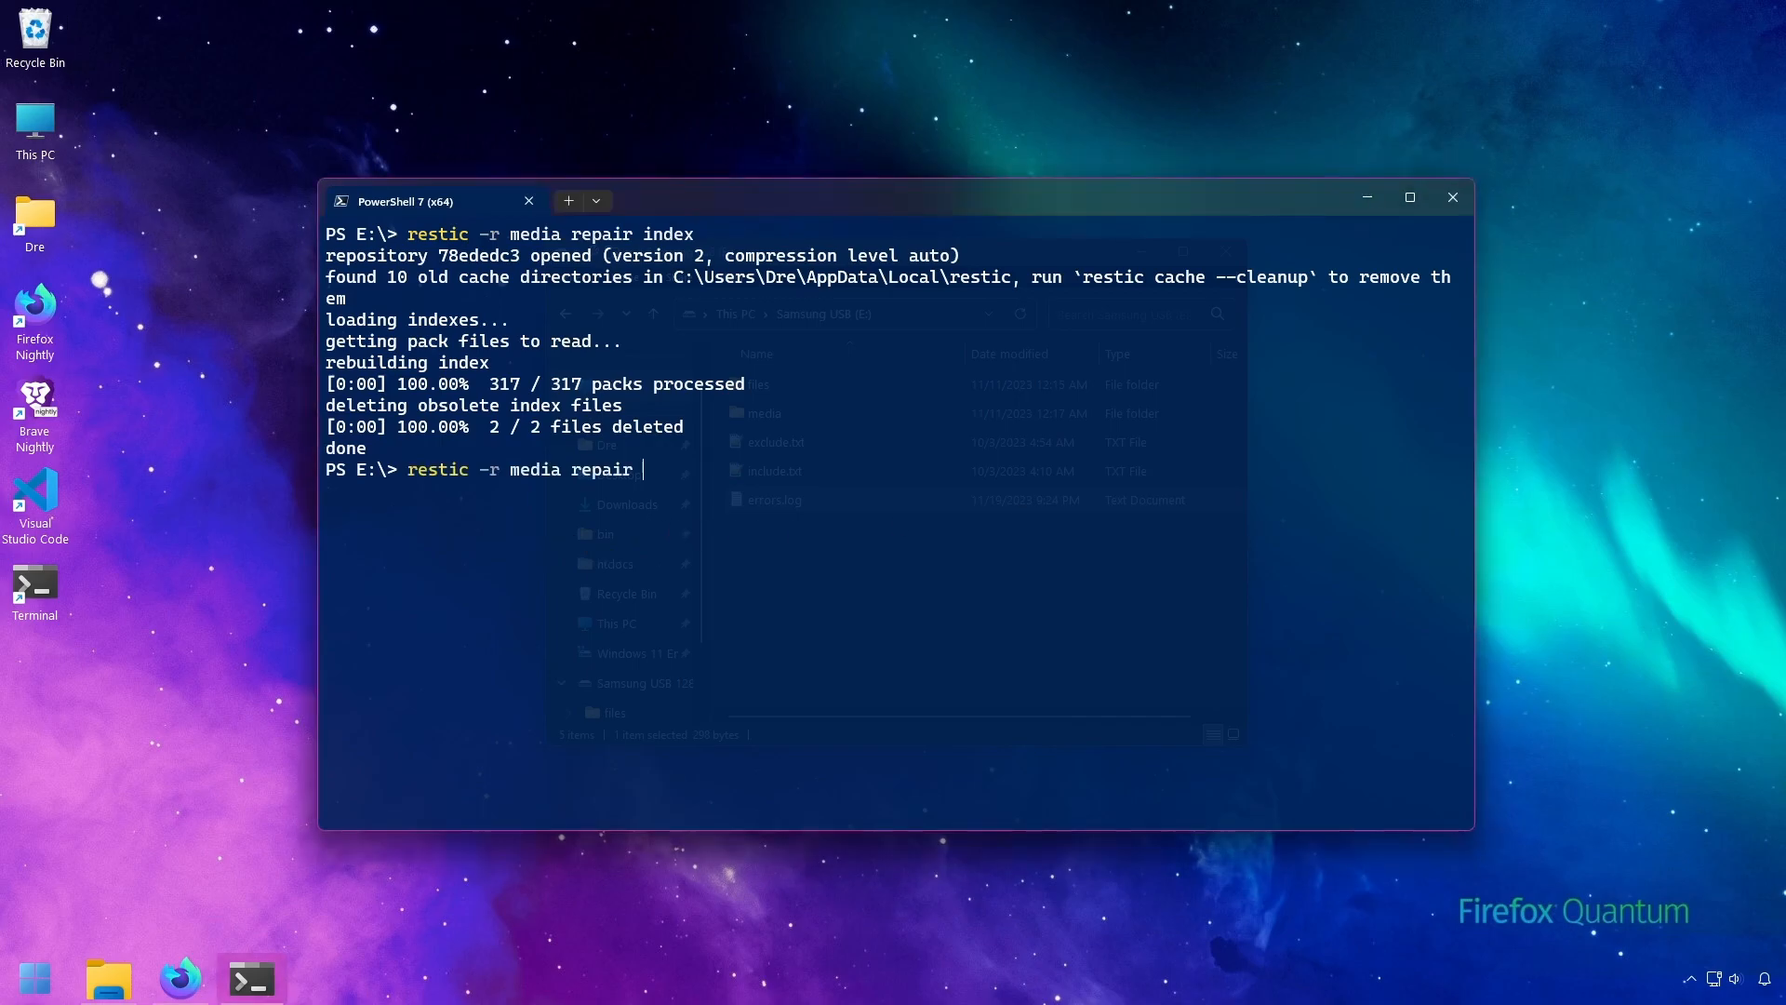
text(snapshots)
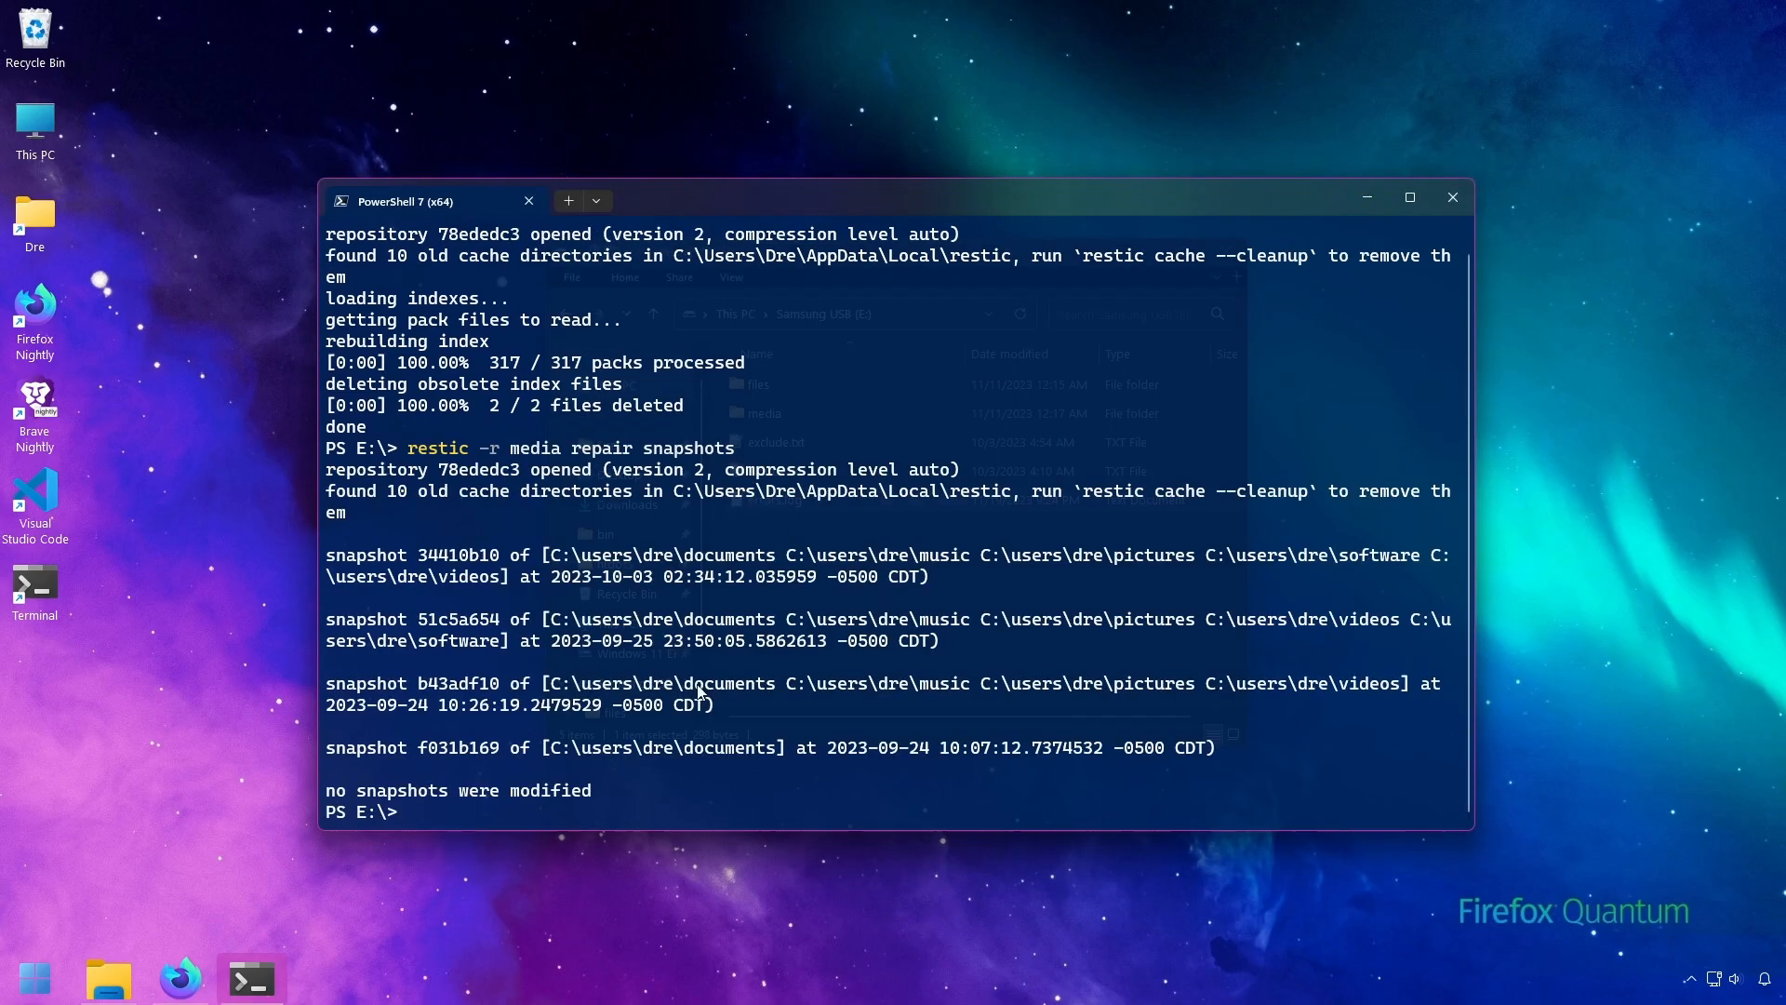
mouse_move(465, 715)
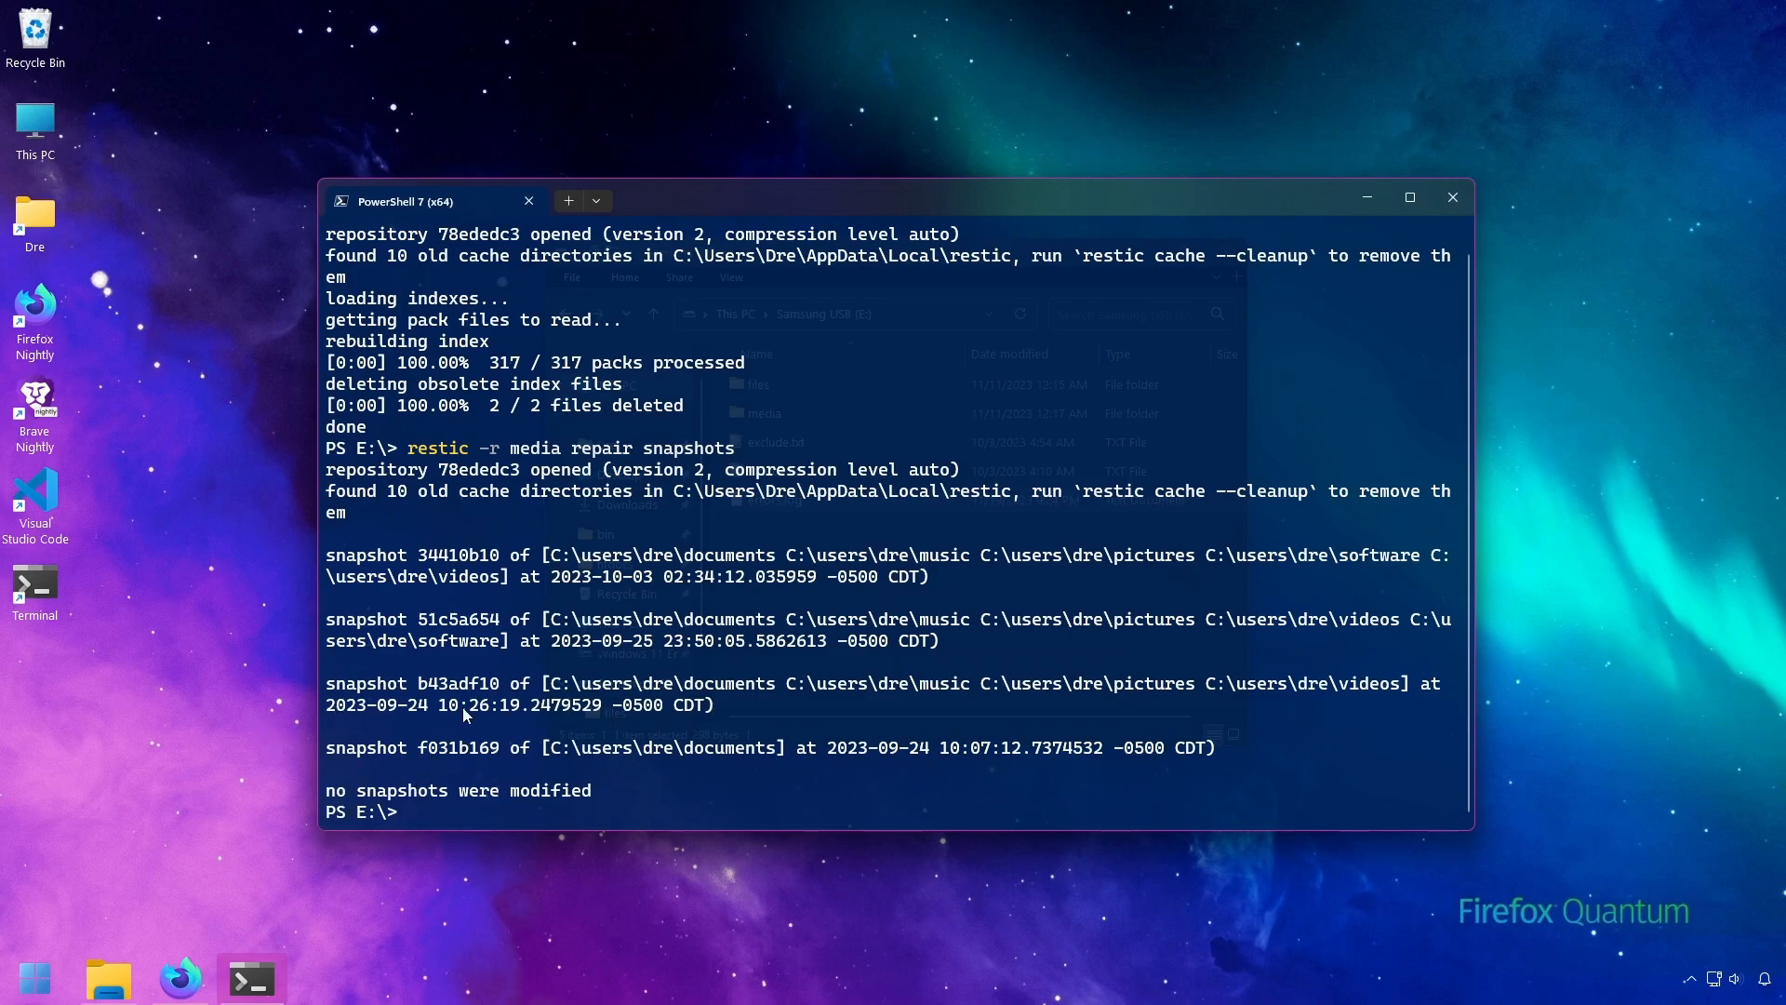
mouse_move(754, 625)
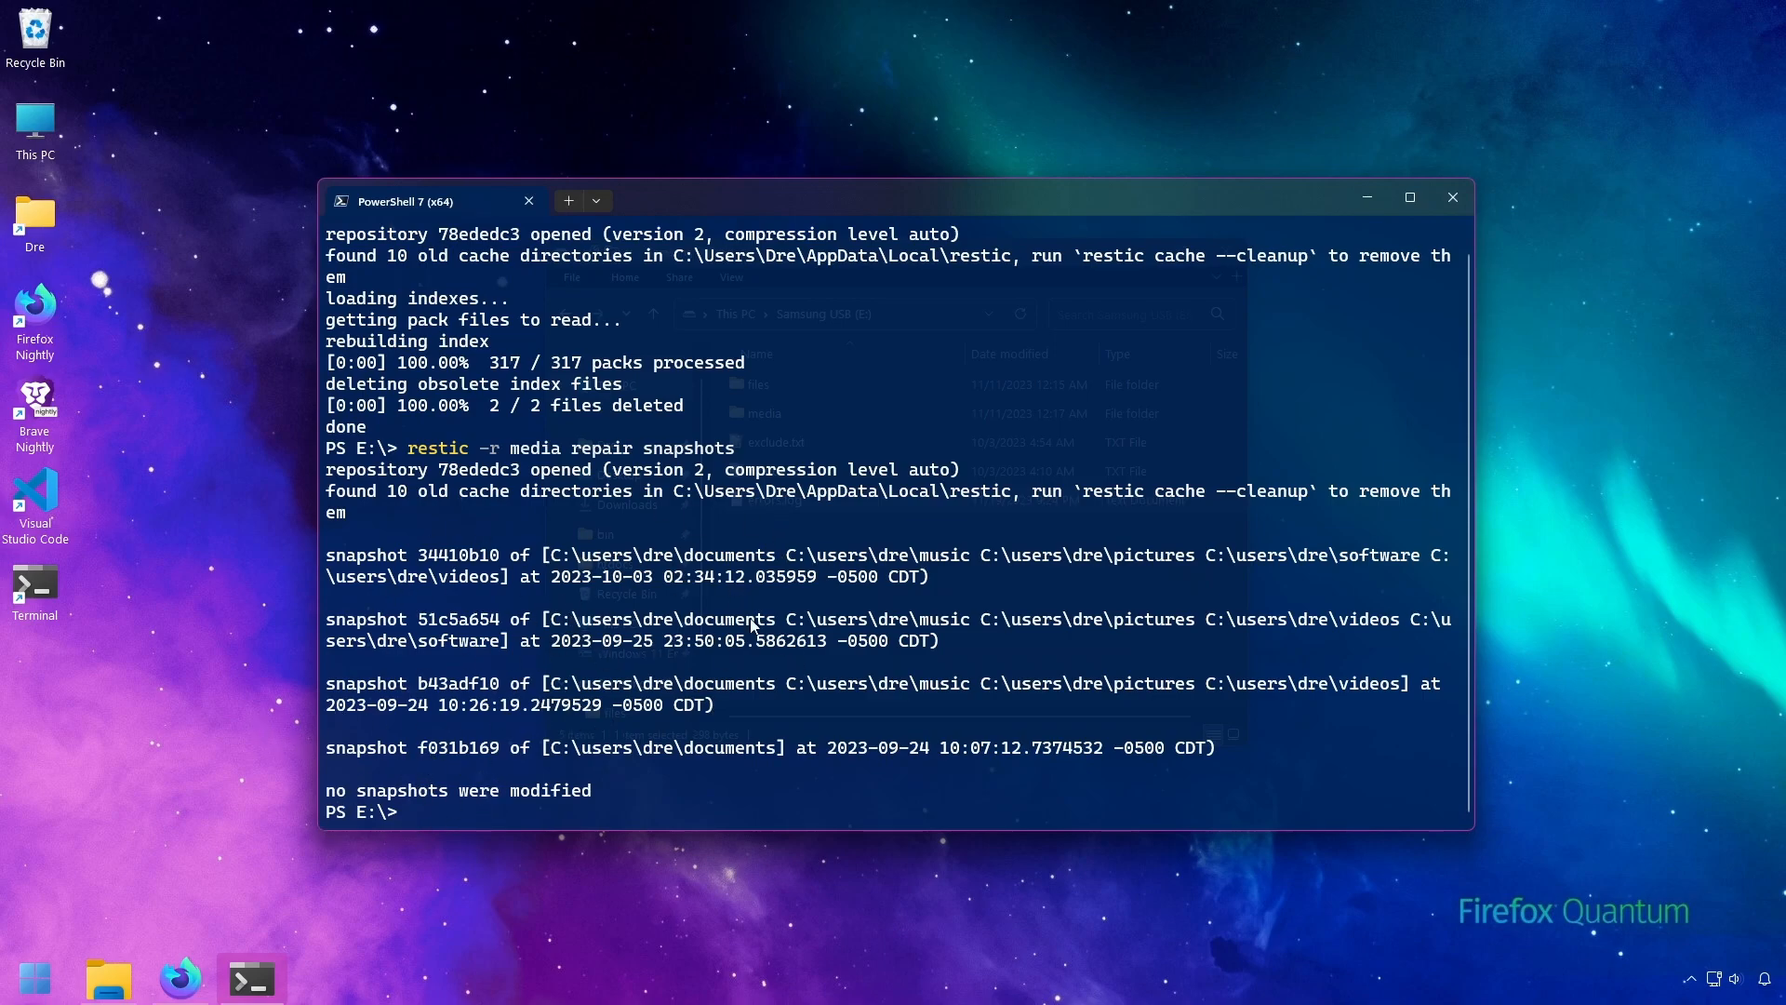
text(restic -r media repa)
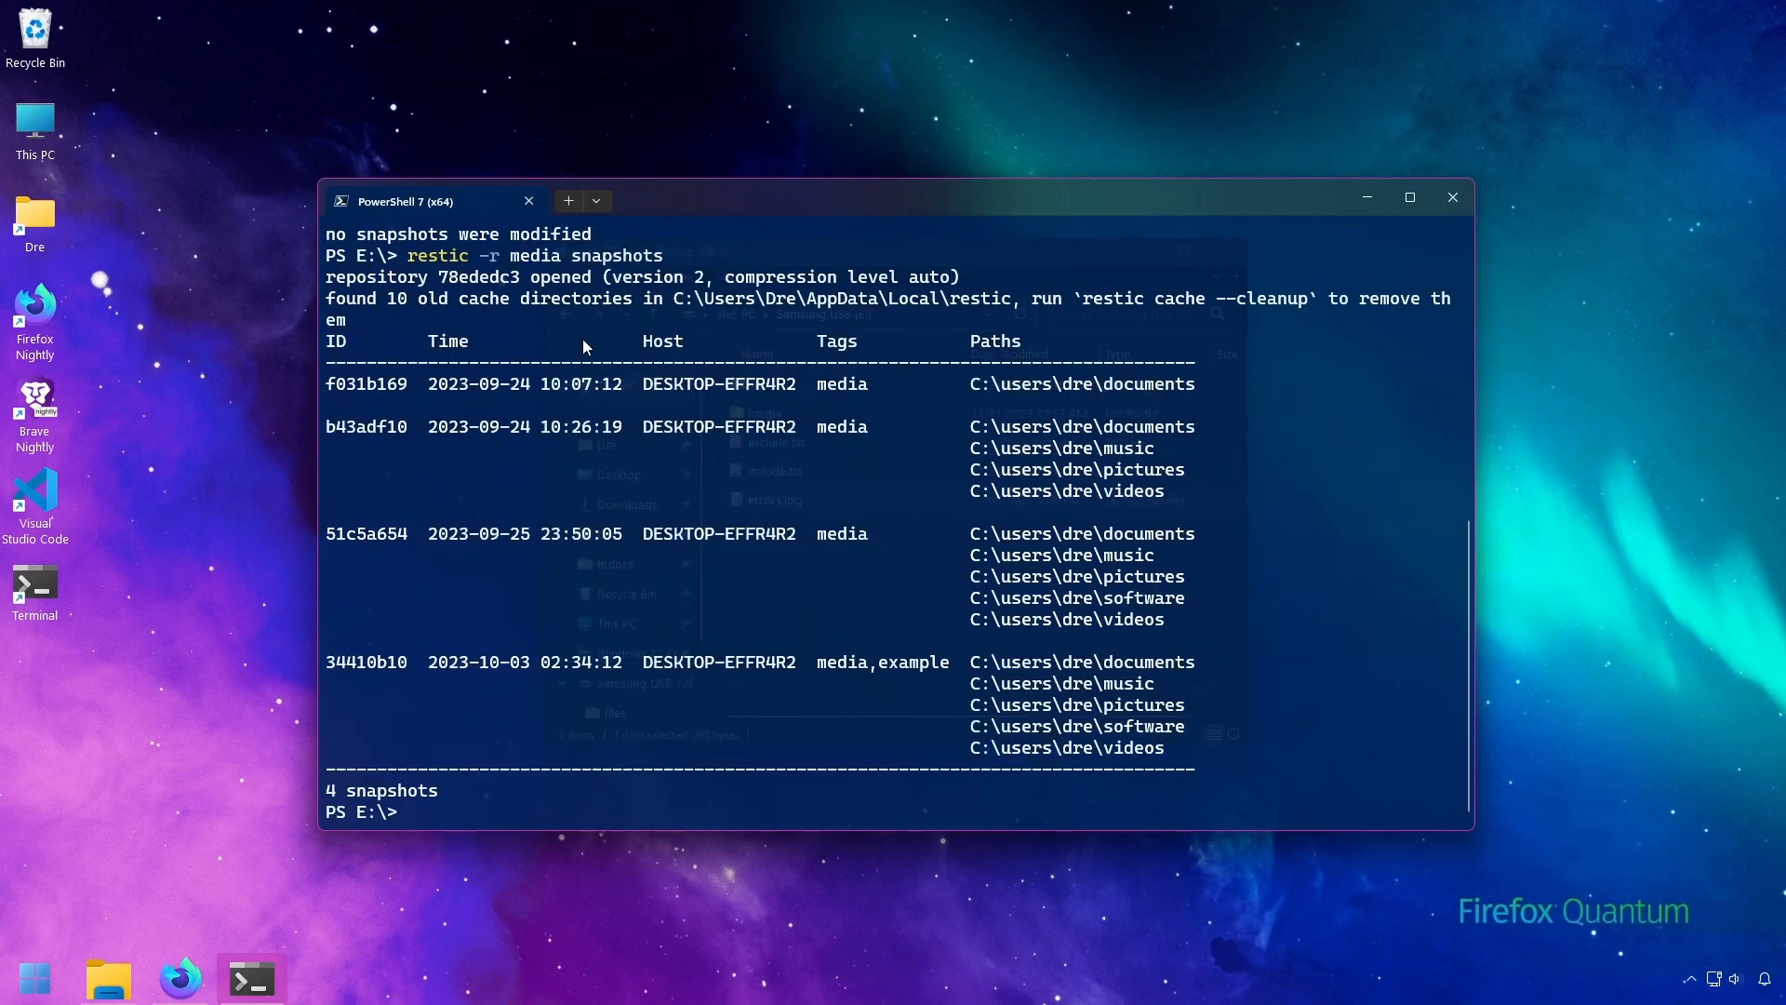
mouse_move(832, 632)
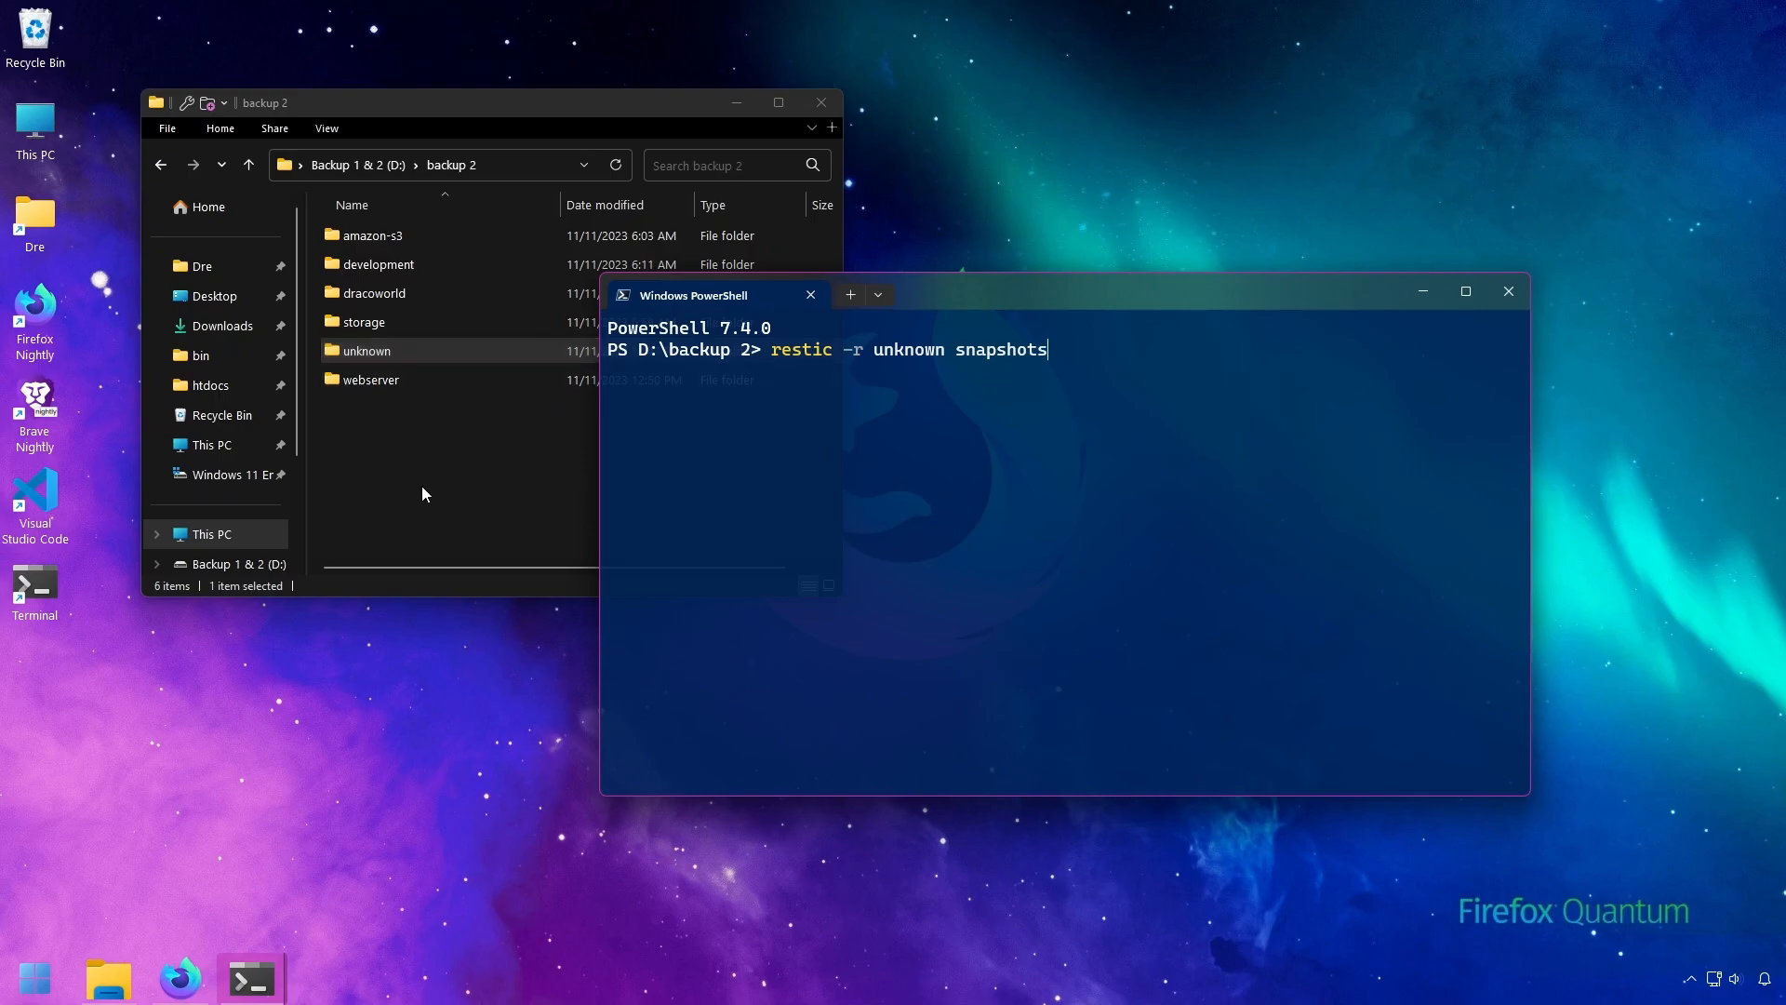
mouse_move(937, 517)
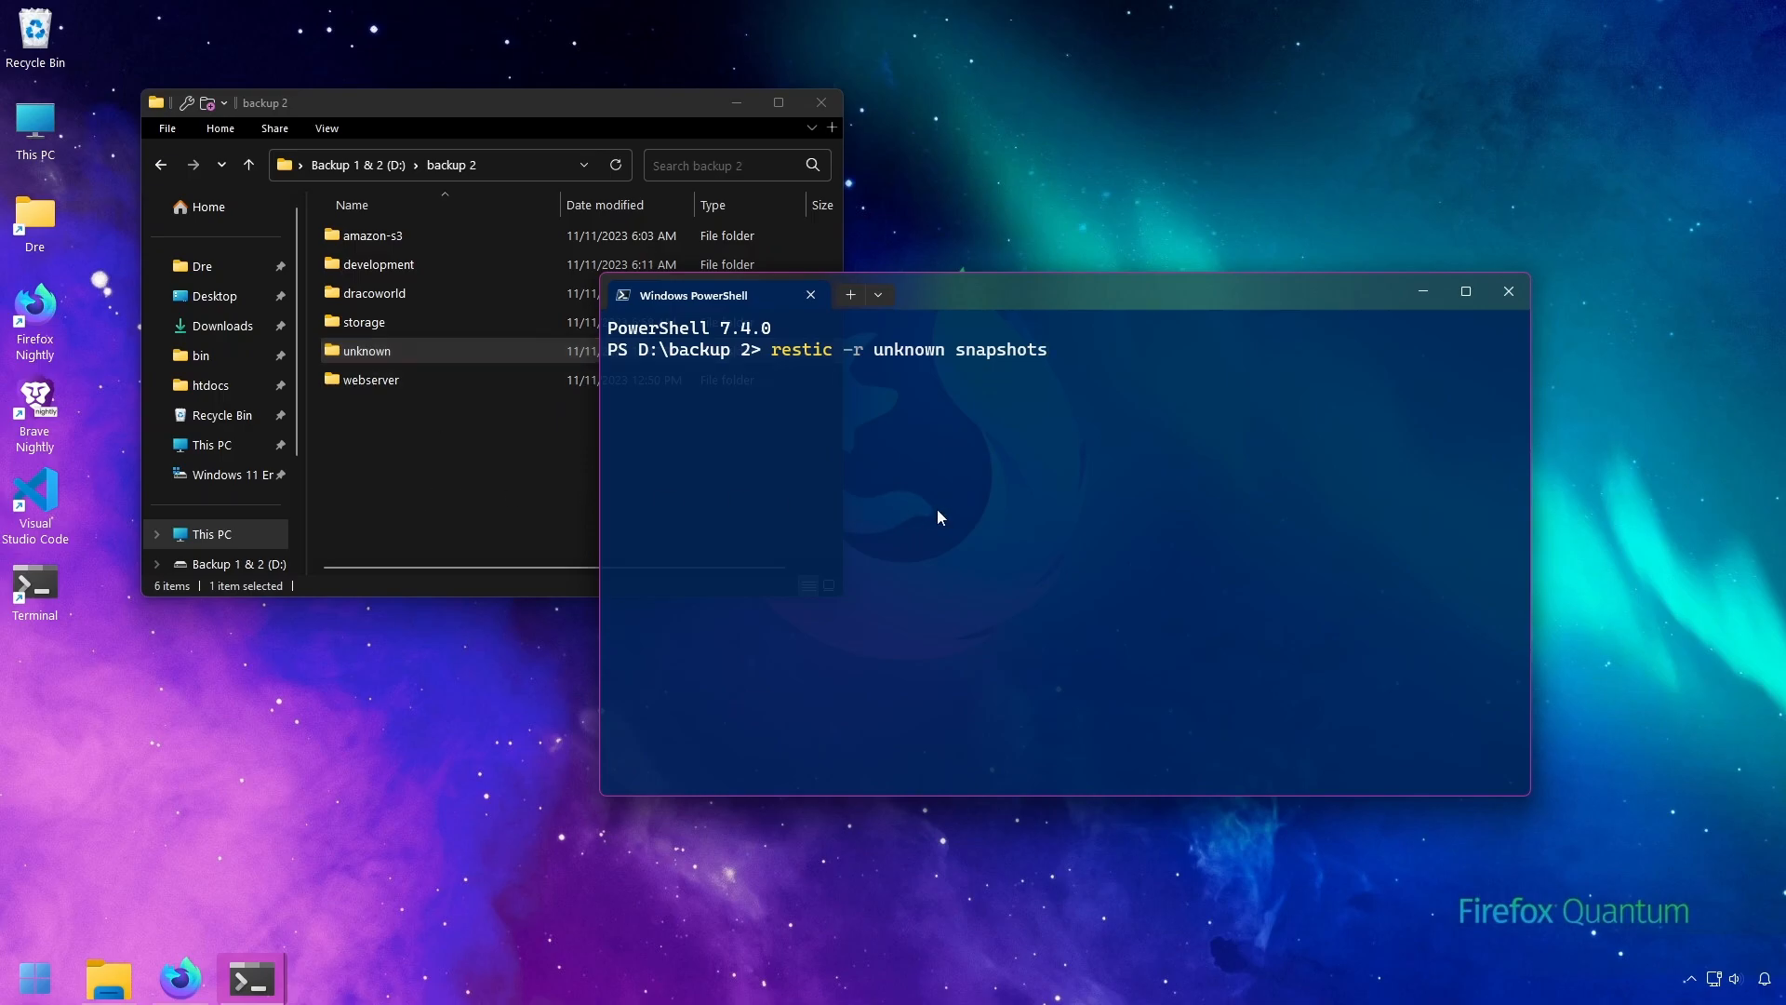
mouse_move(1187, 487)
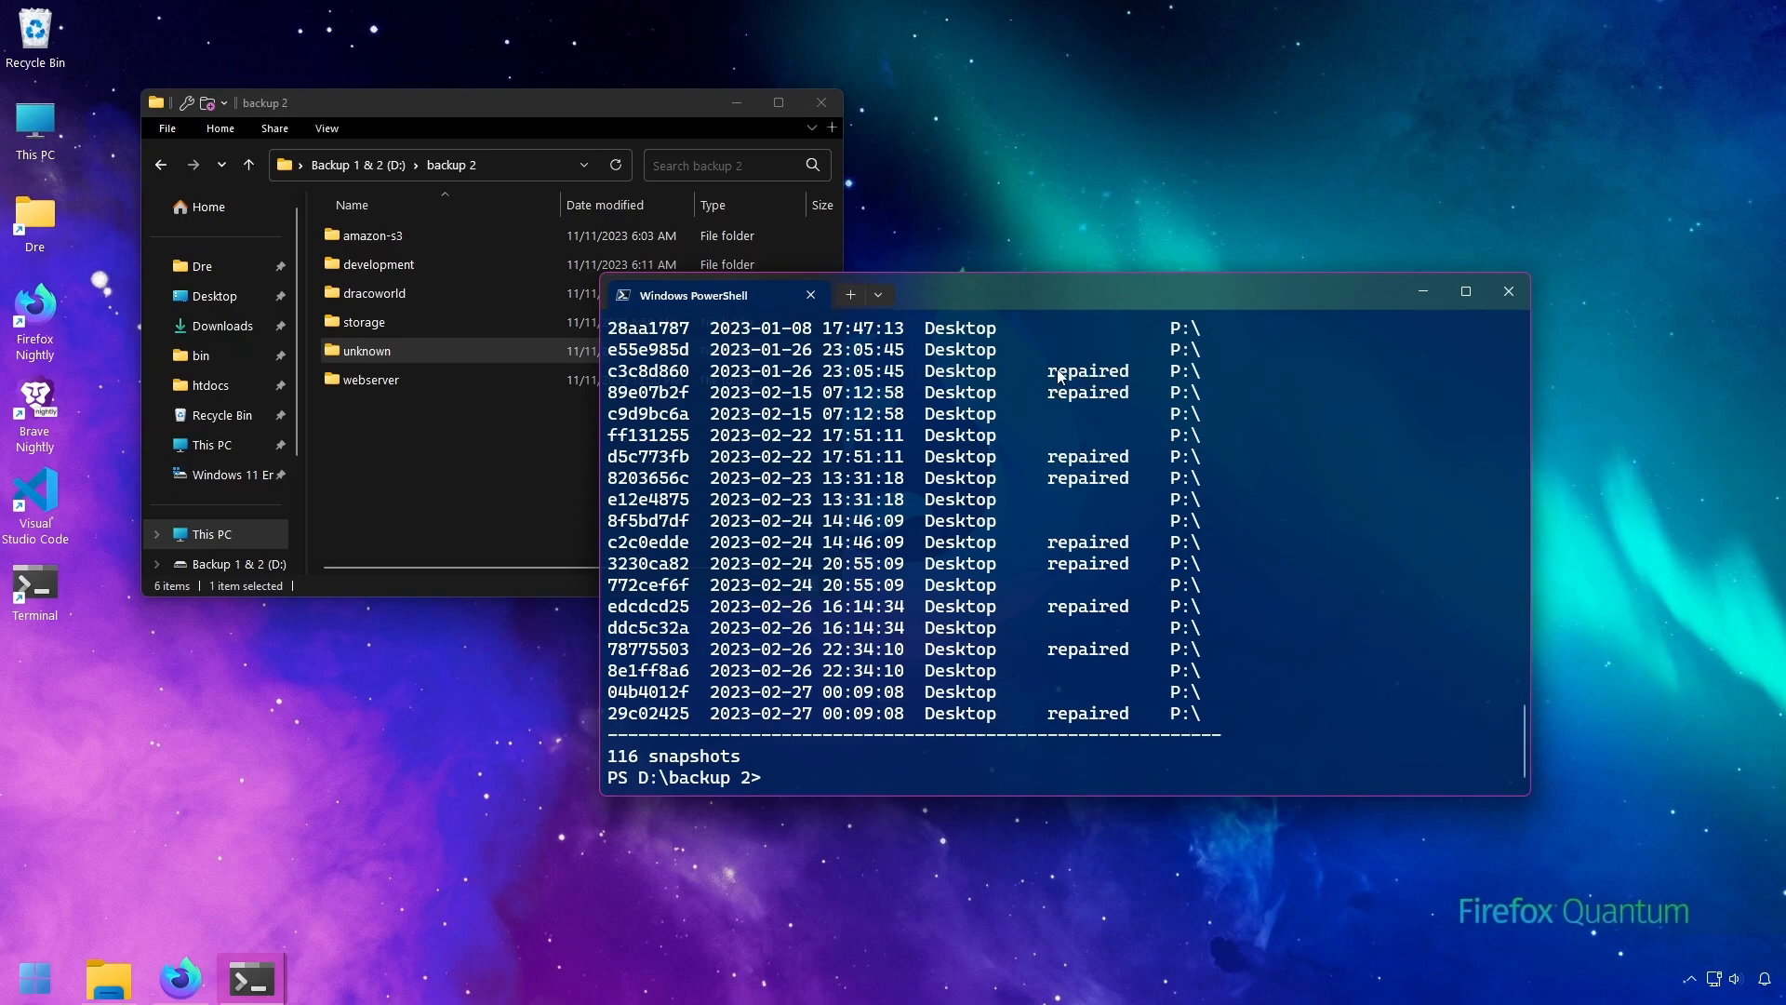
Step: Maximize the terminal and type 'restic -r unknown repair snapshots --forget' without running it
click(1465, 292)
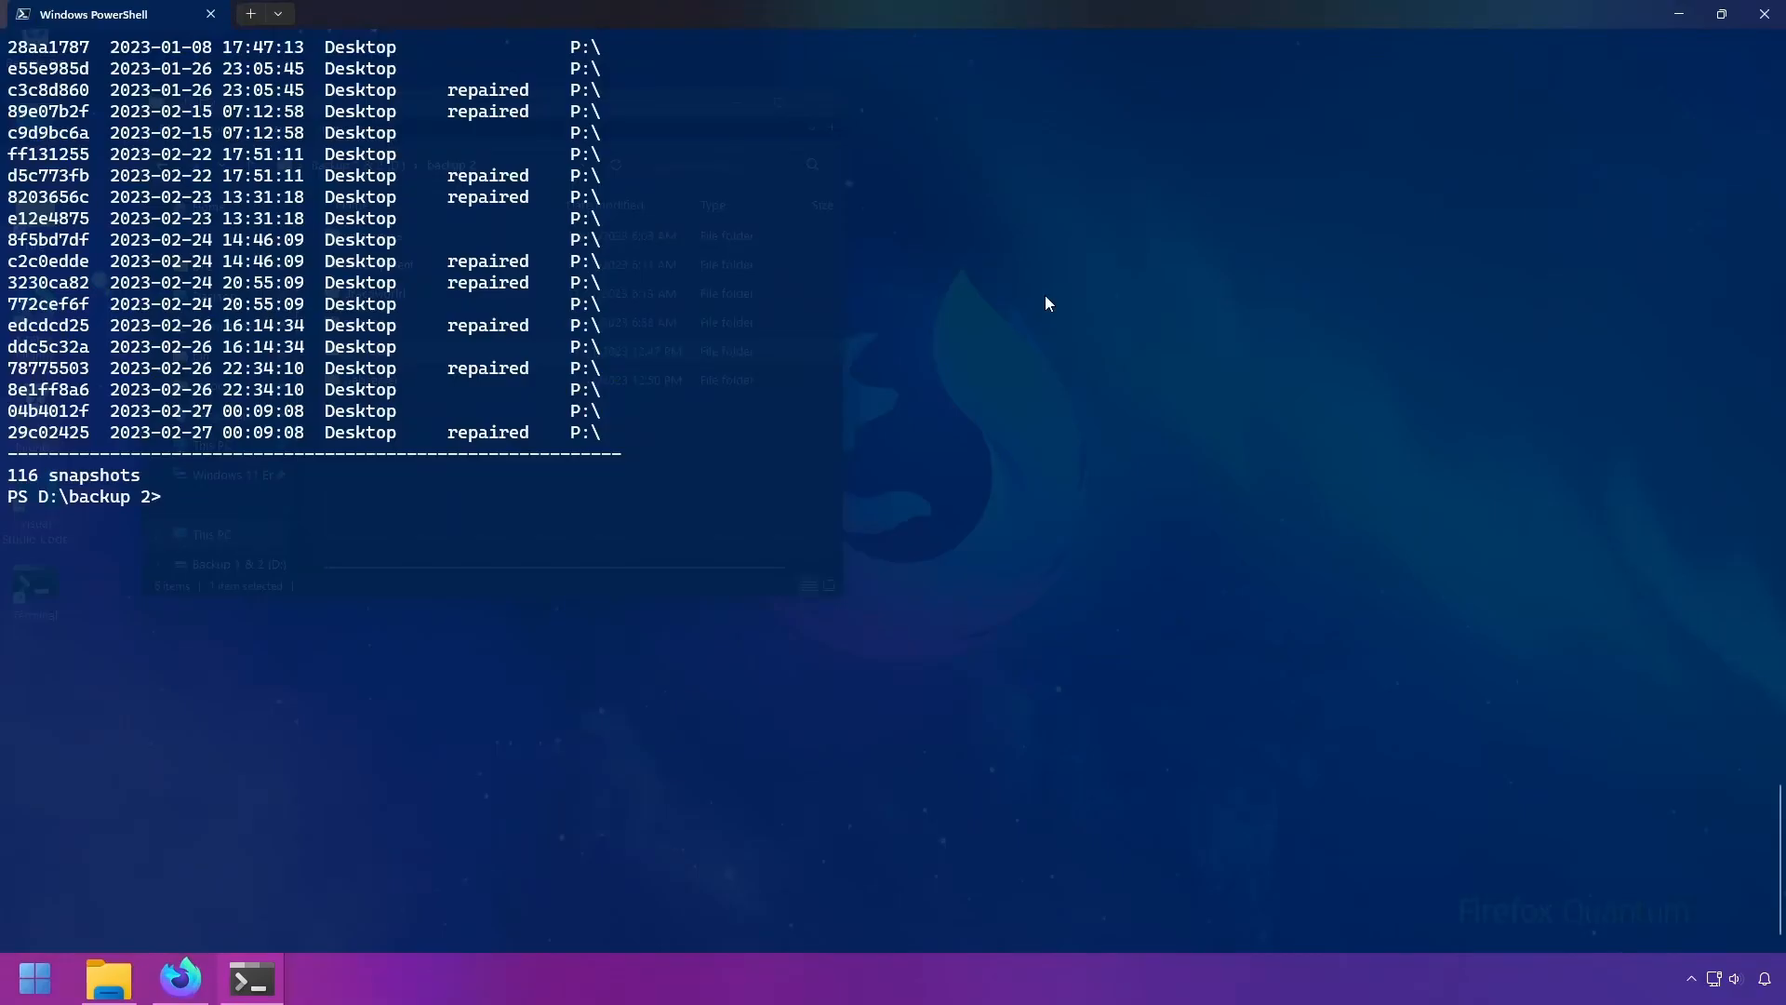
text(restic -r unknown repair snapshots)
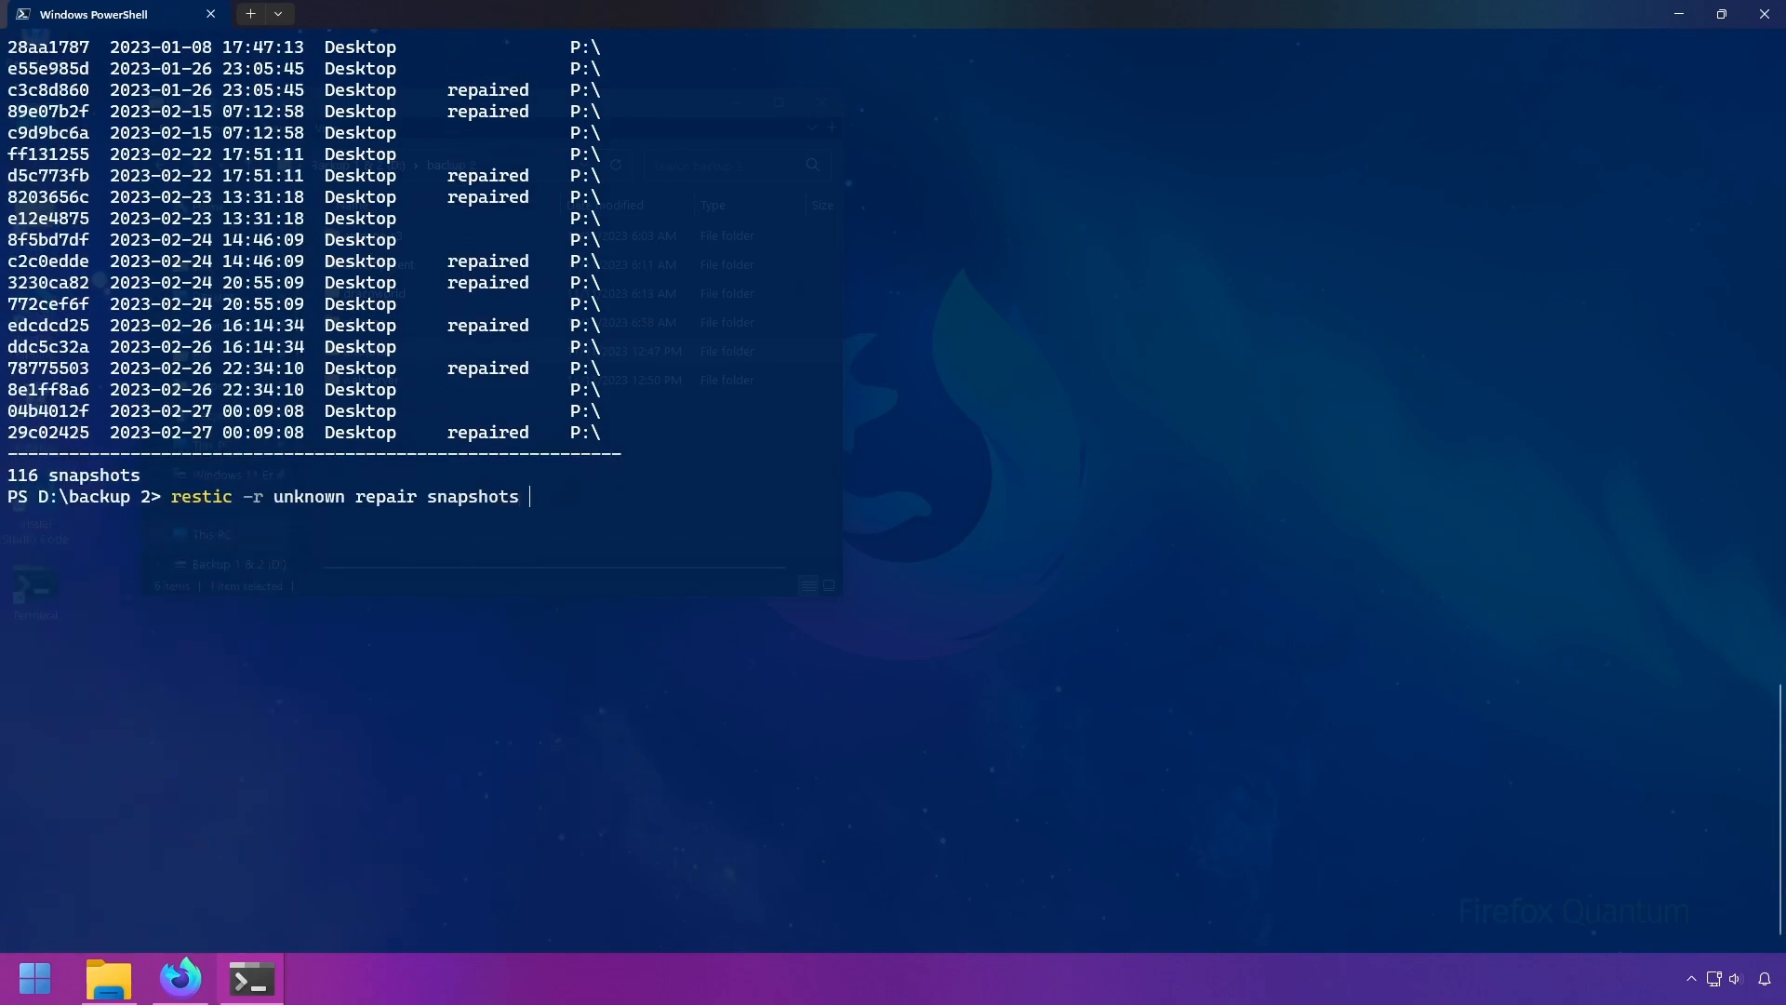
text(--forget)
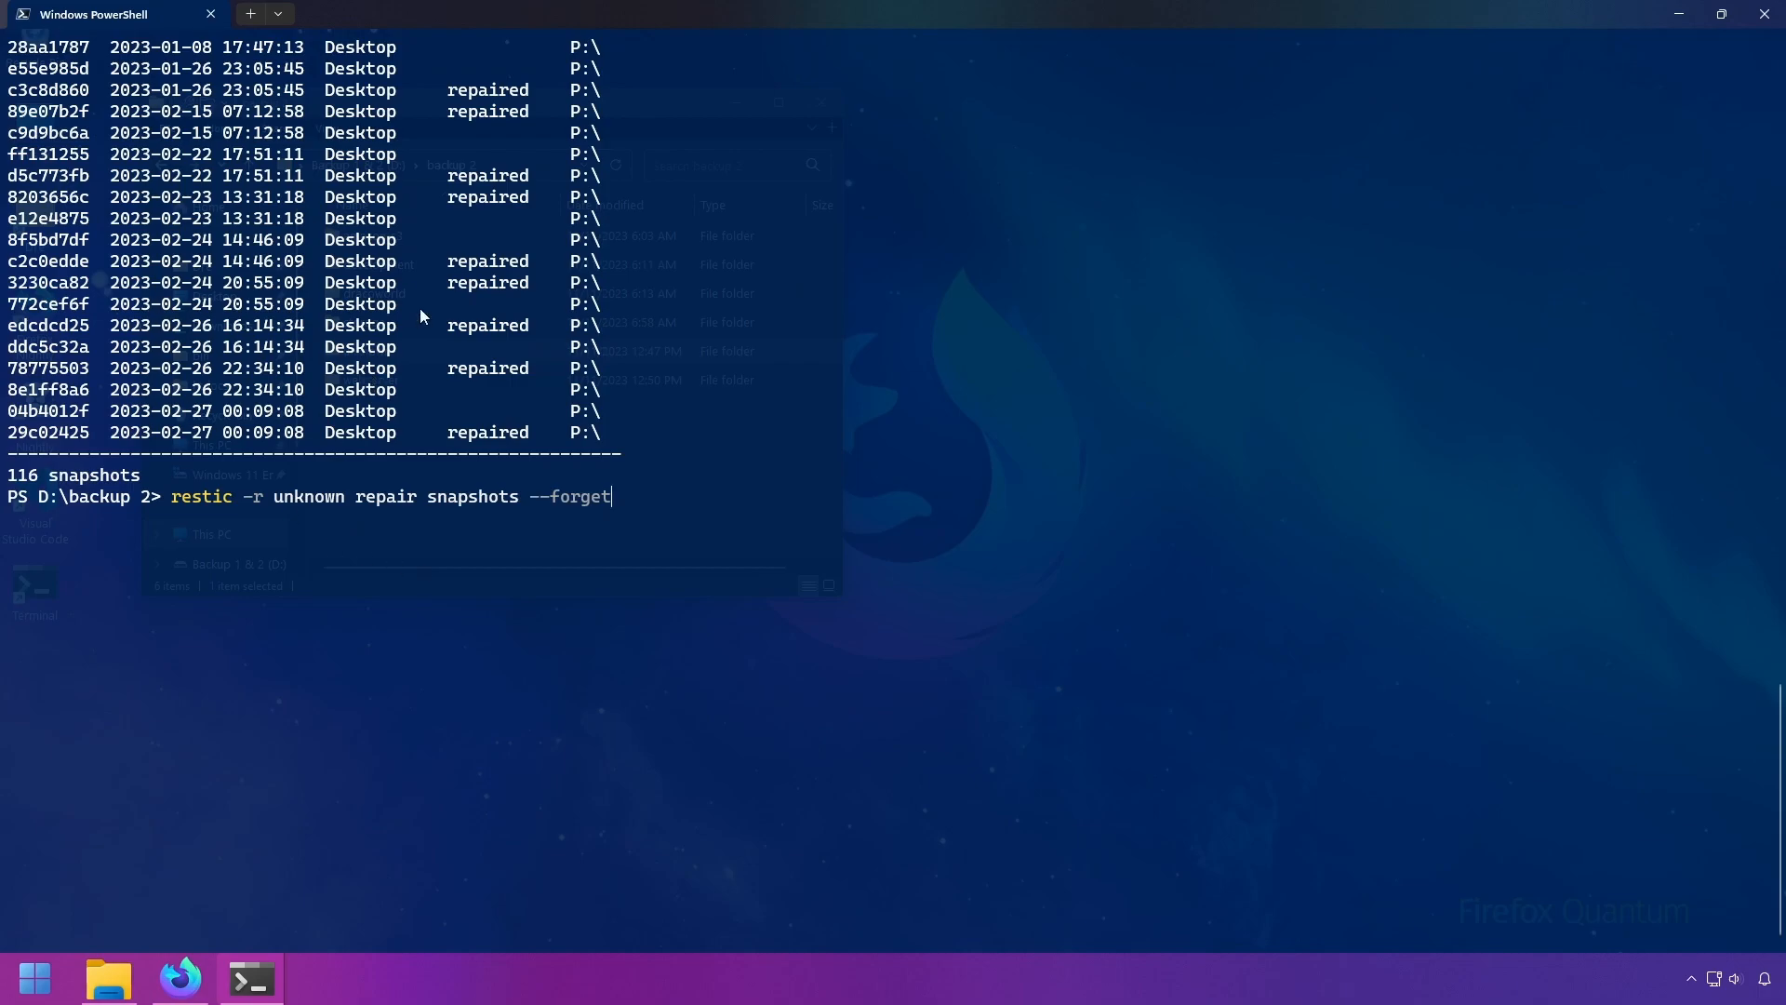
mouse_move(450, 513)
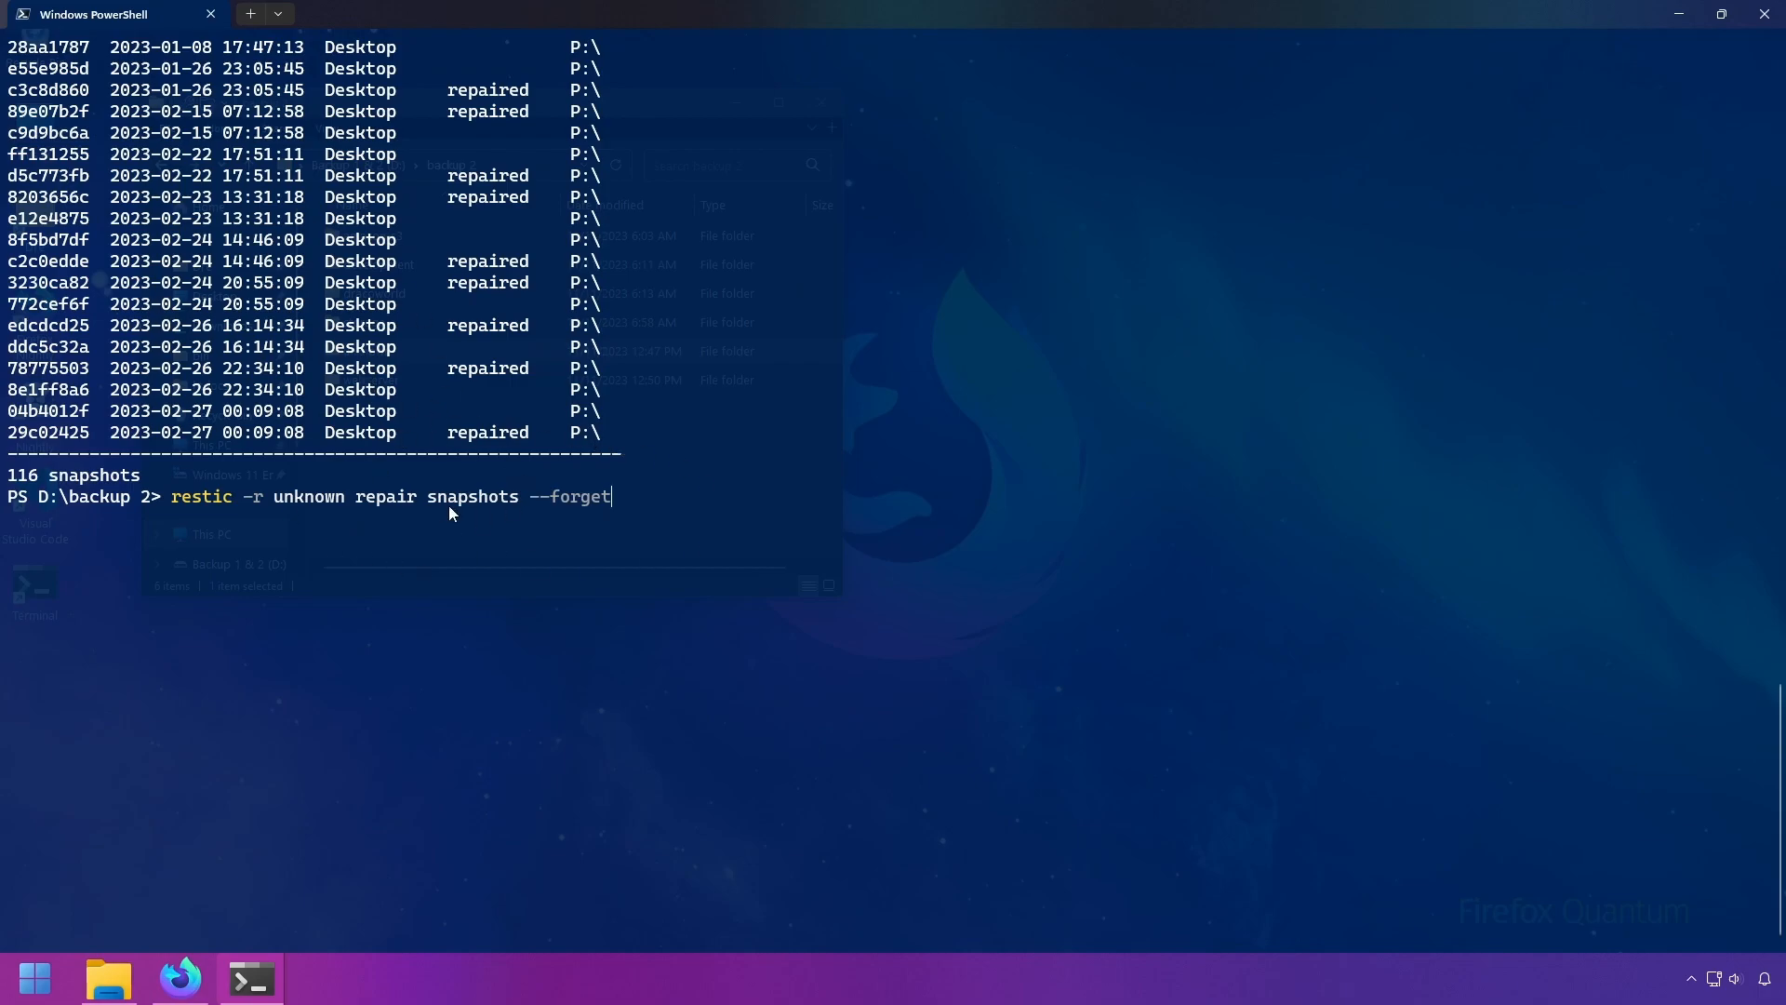
mouse_move(460, 403)
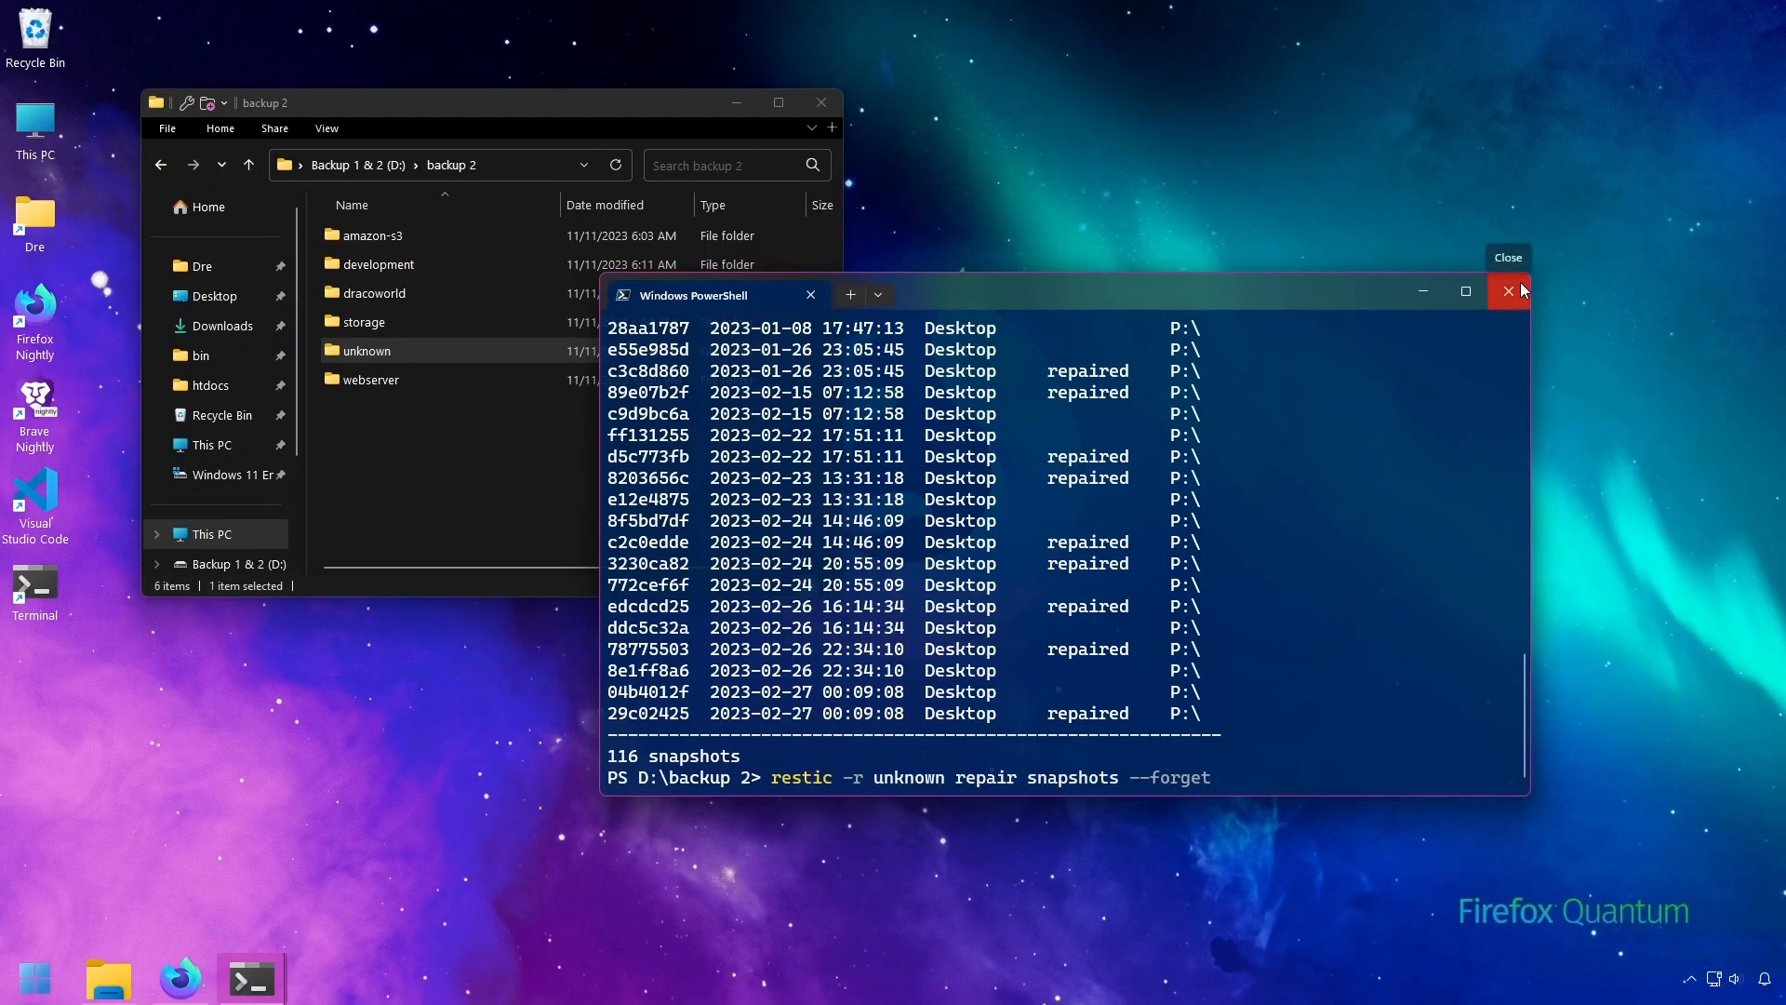
Step: Close PowerShell, visit the restic forum in Firefox, then return to the USB folder with errors.log
click(1507, 290)
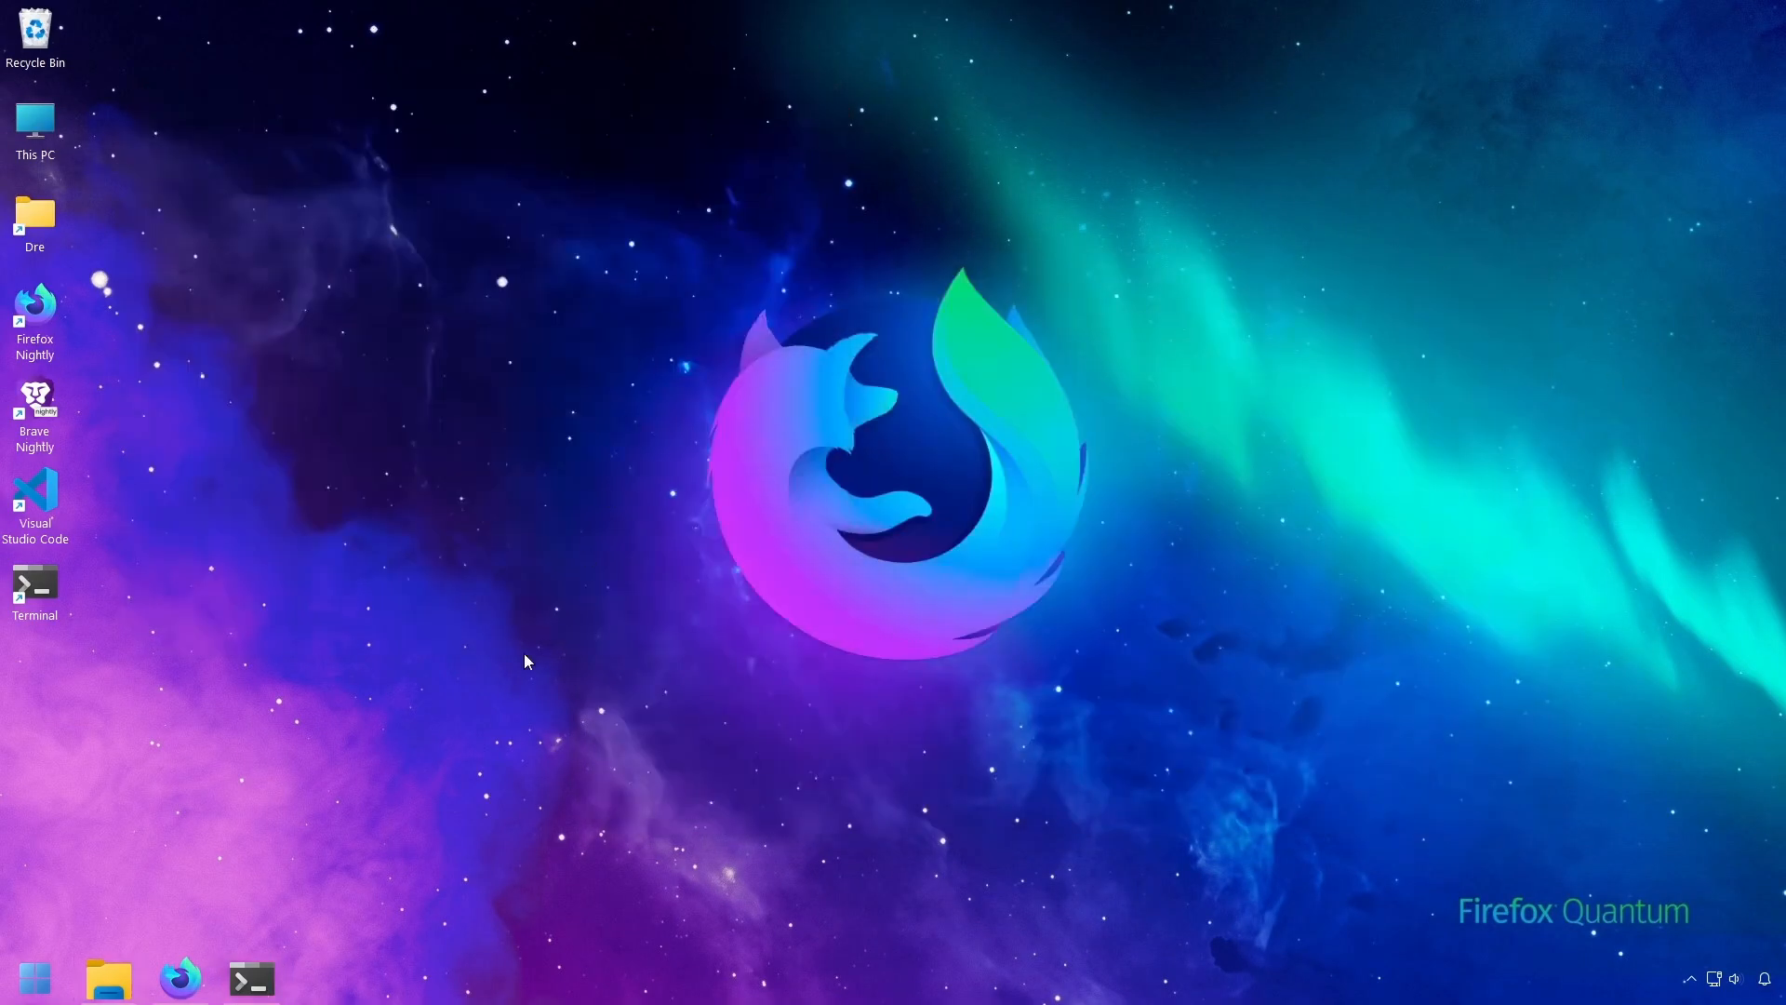
click(108, 976)
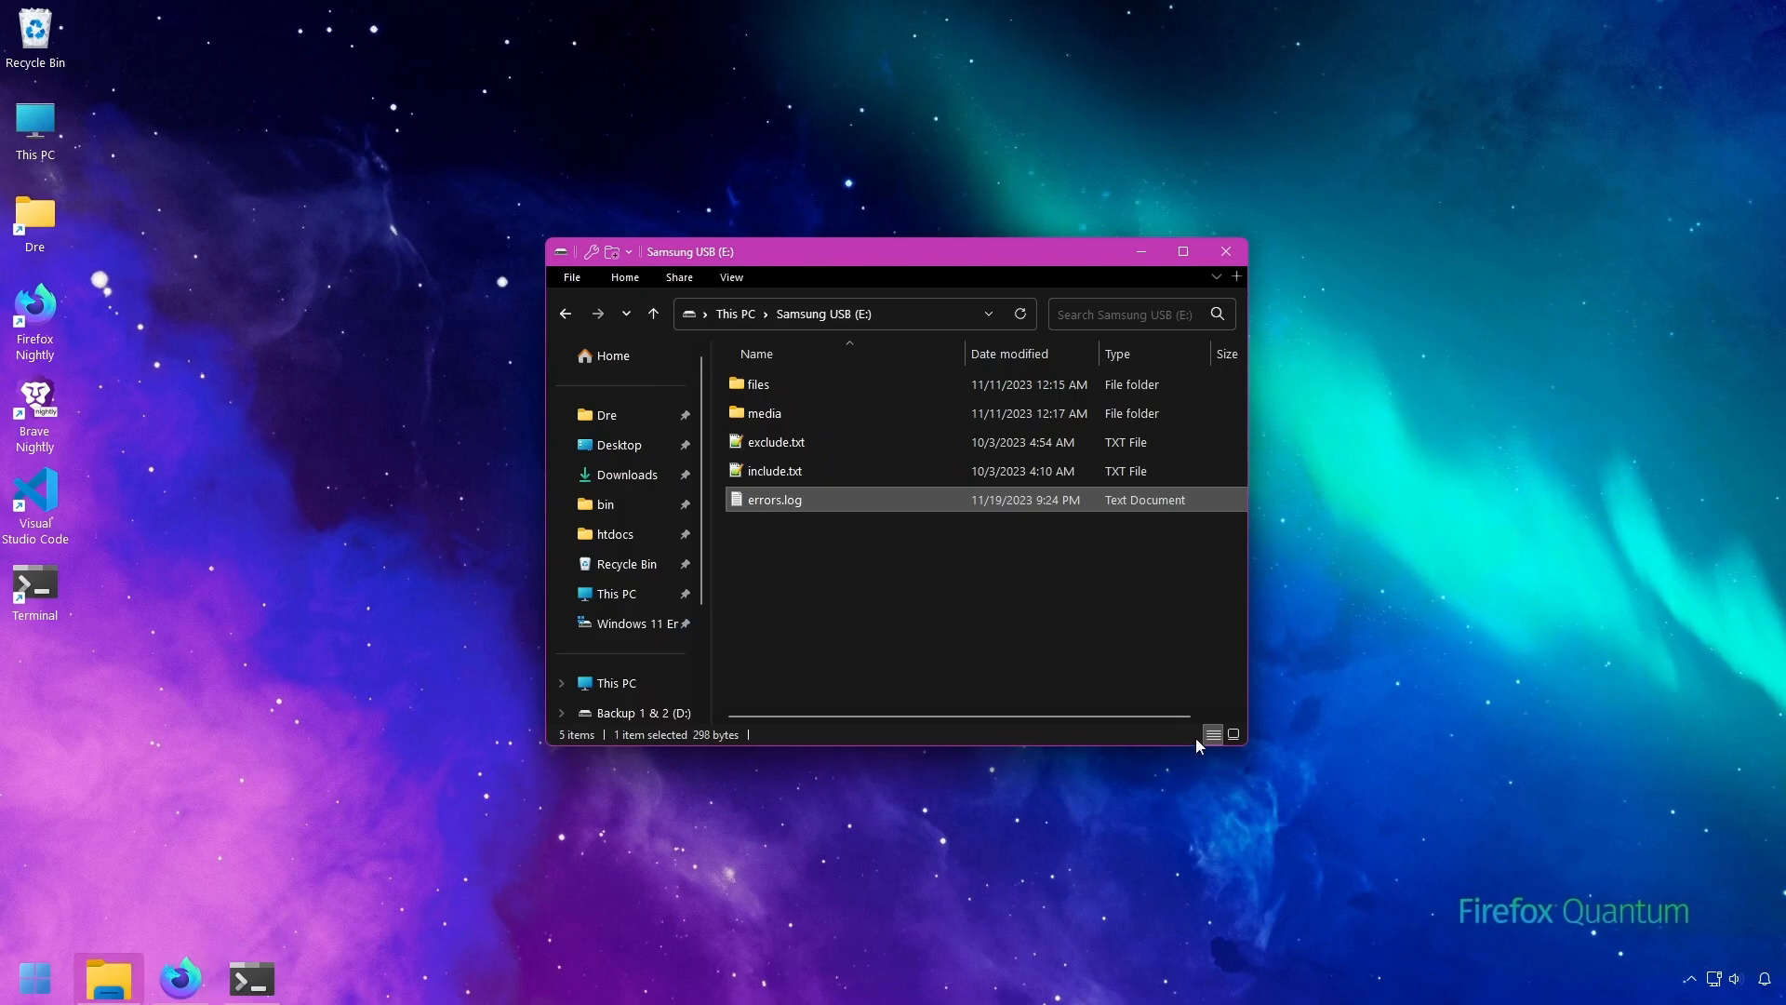
mouse_move(1245, 711)
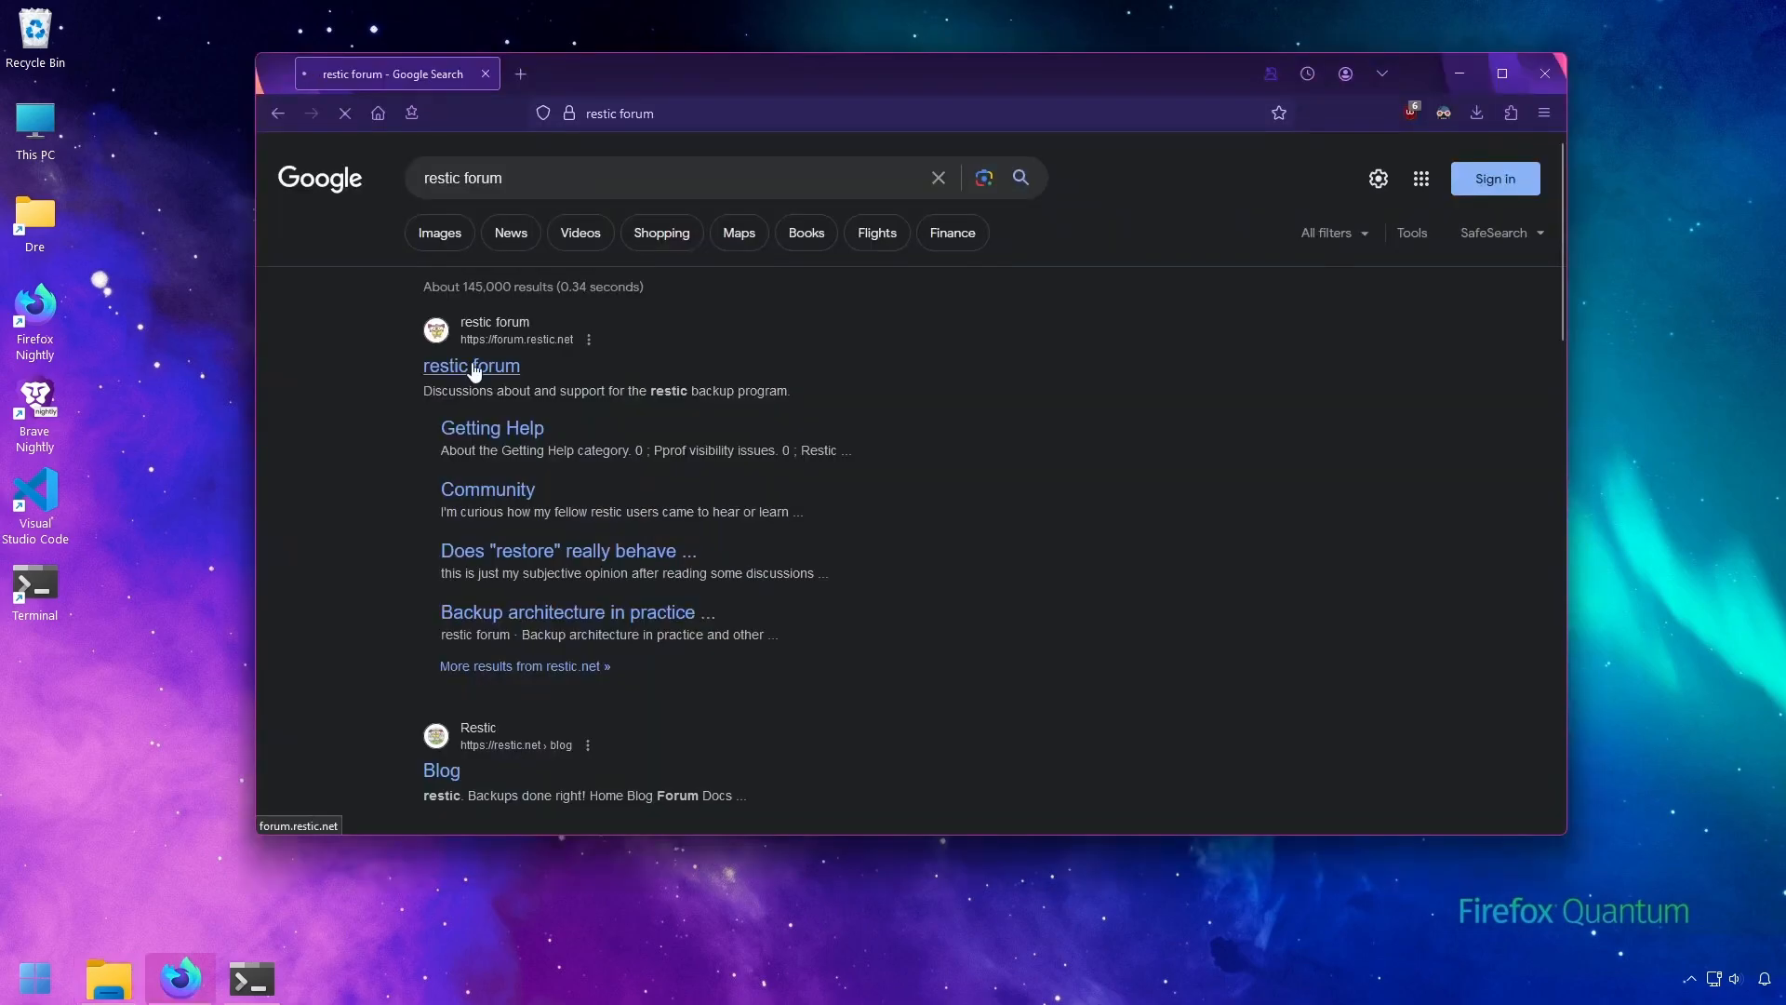
click(470, 366)
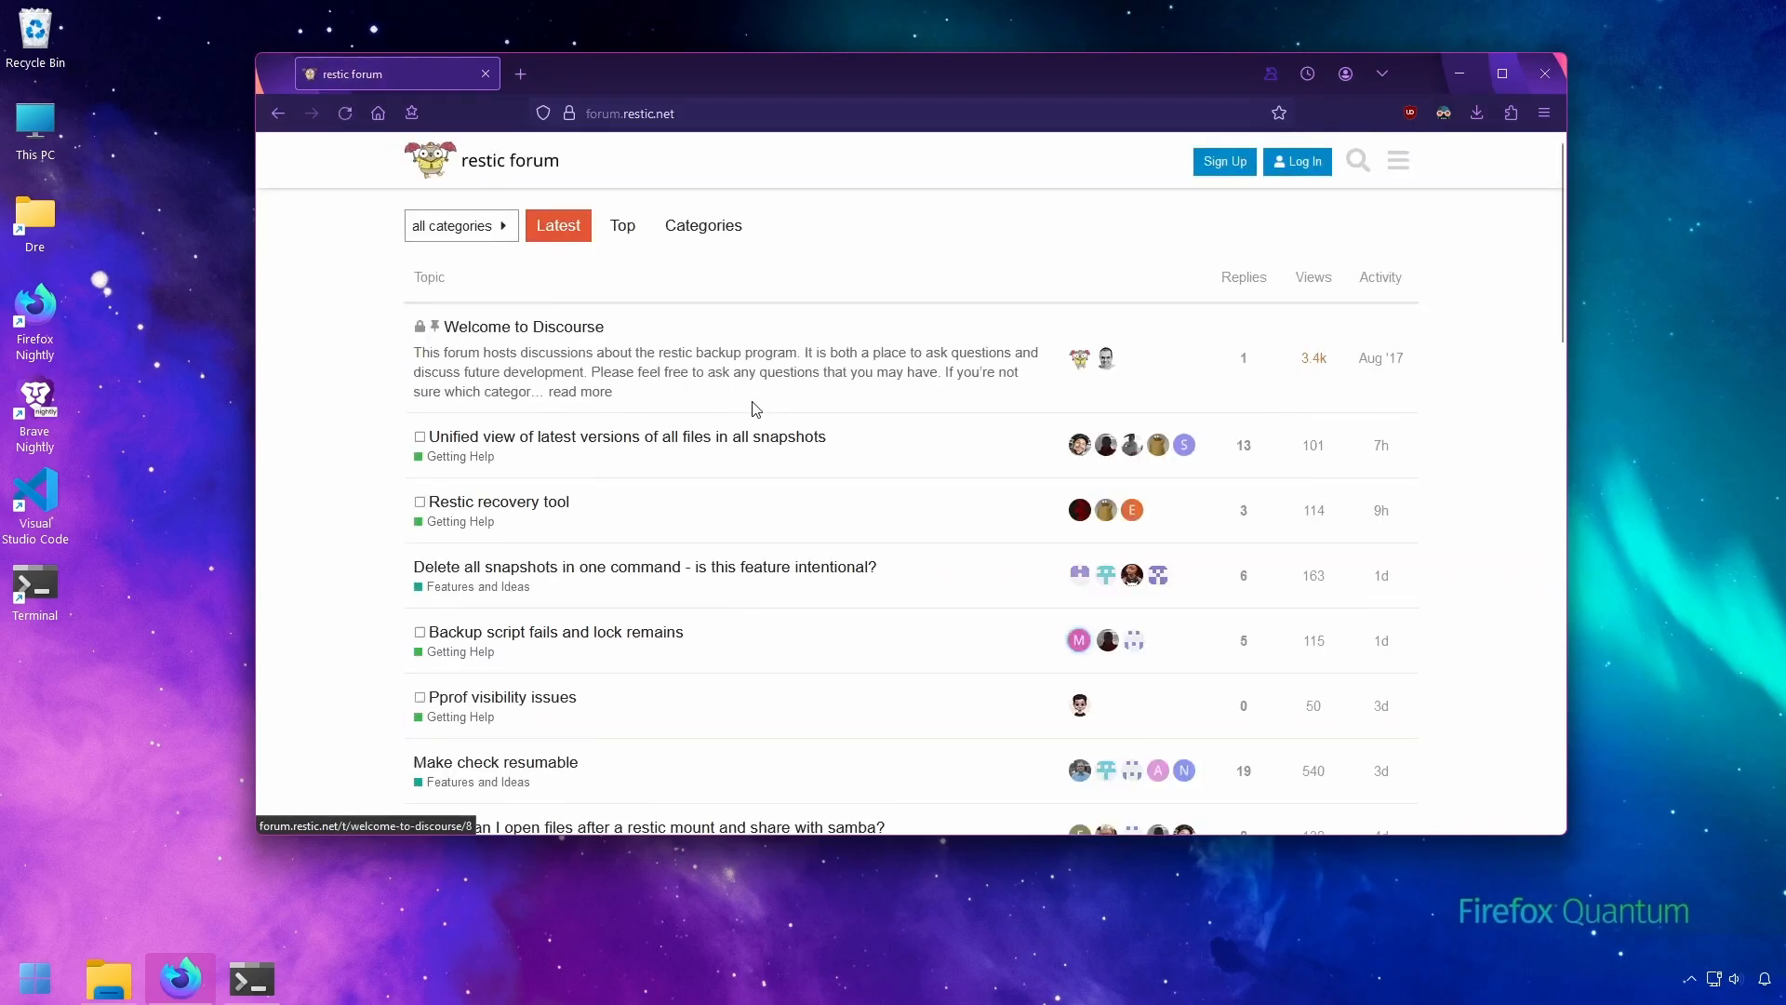
mouse_move(1006, 433)
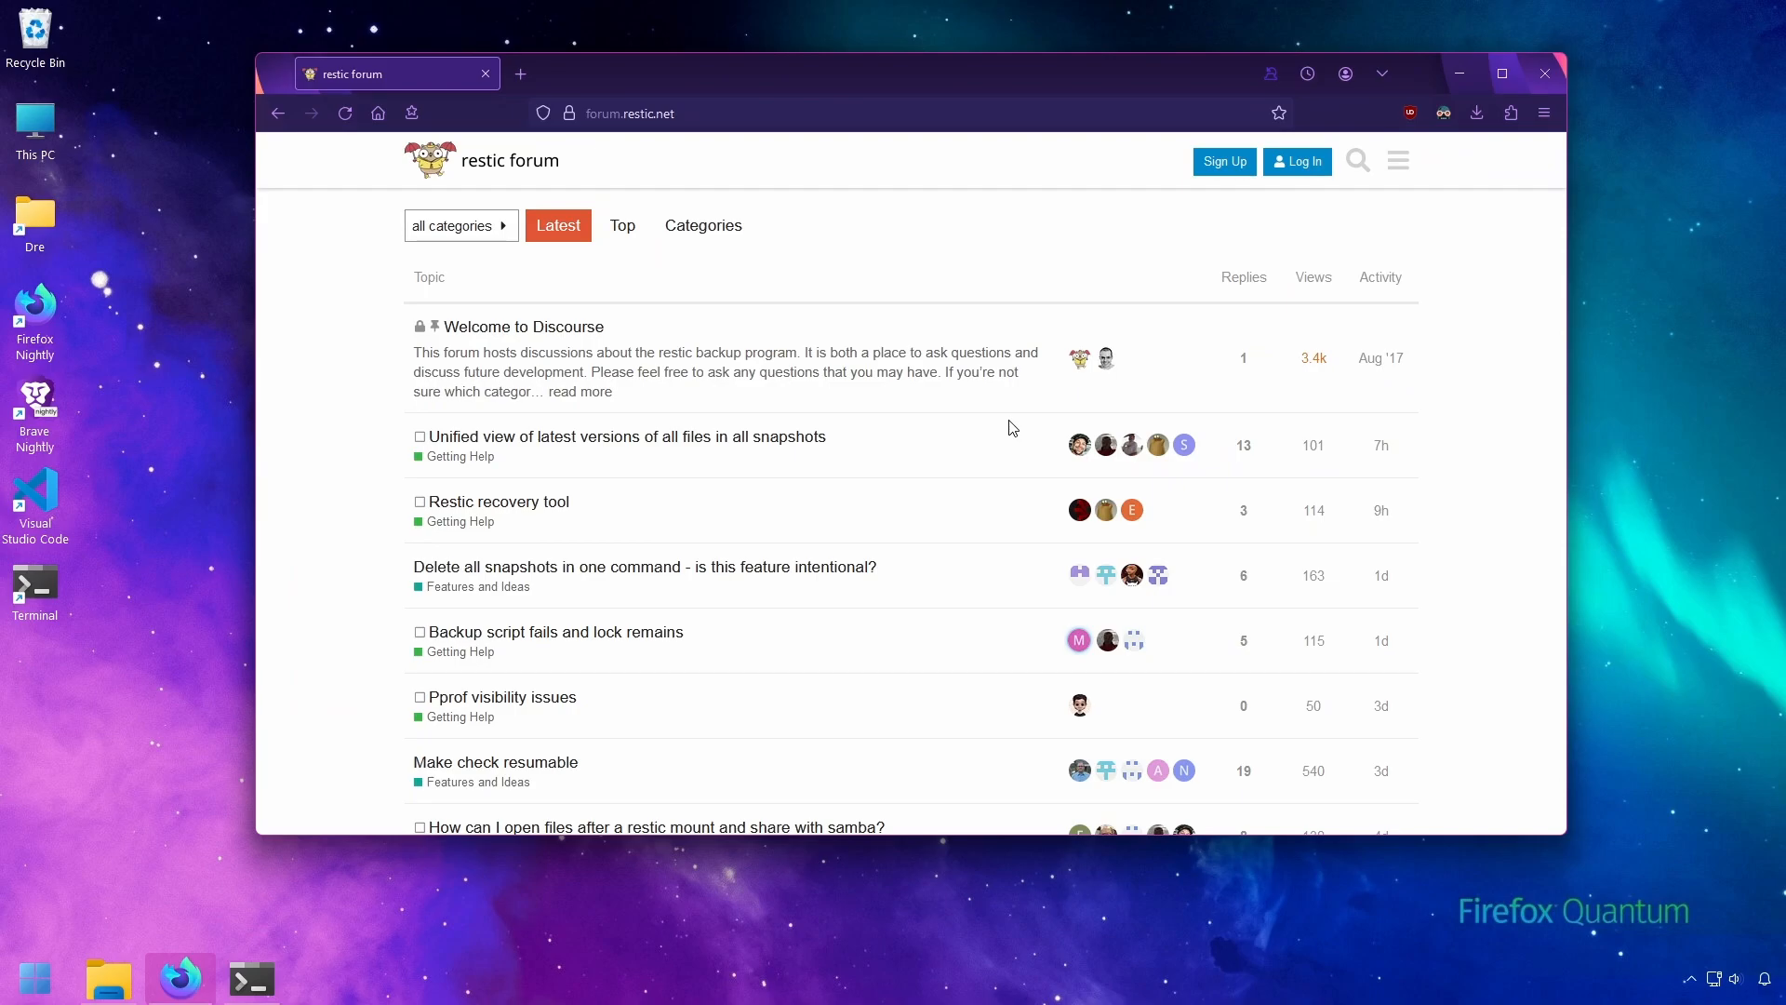
click(108, 977)
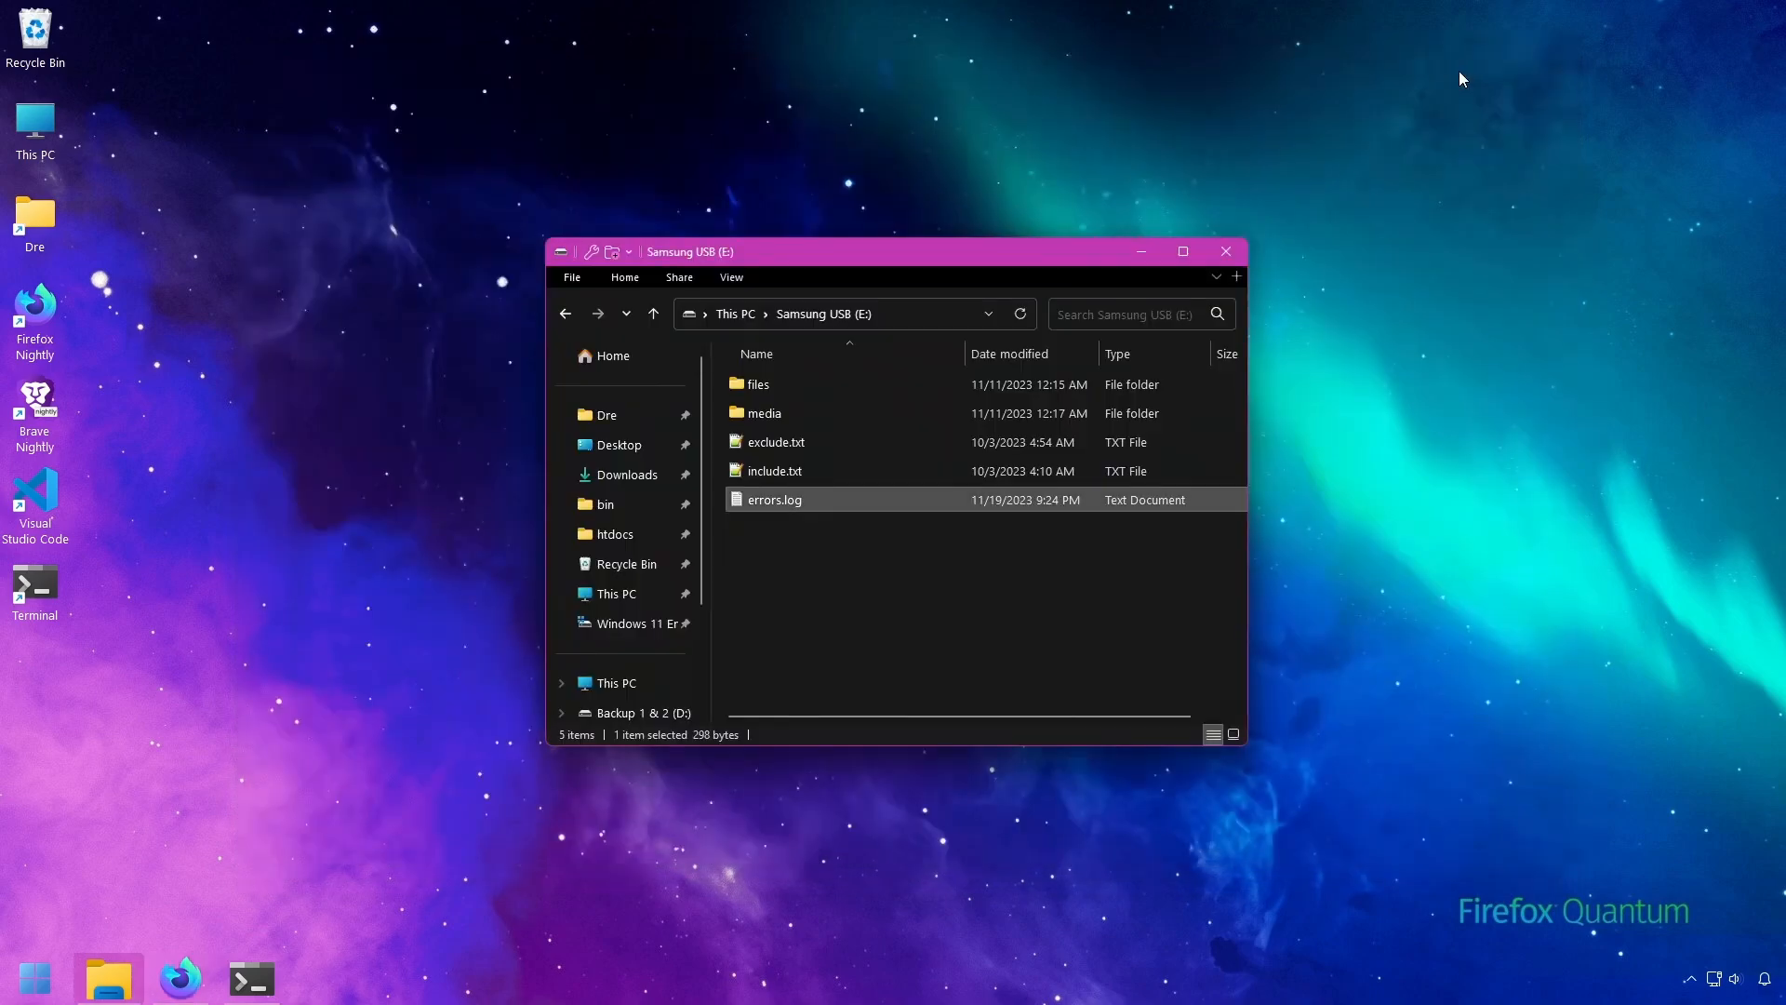